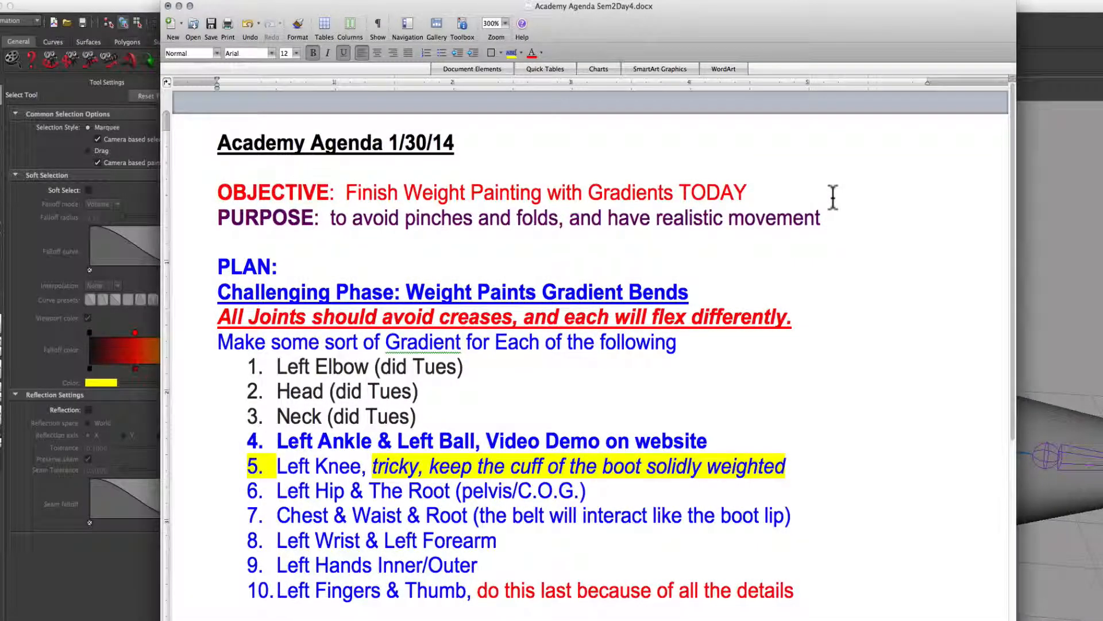
{"action": "mouse_move", "coordinate": [611, 147]}
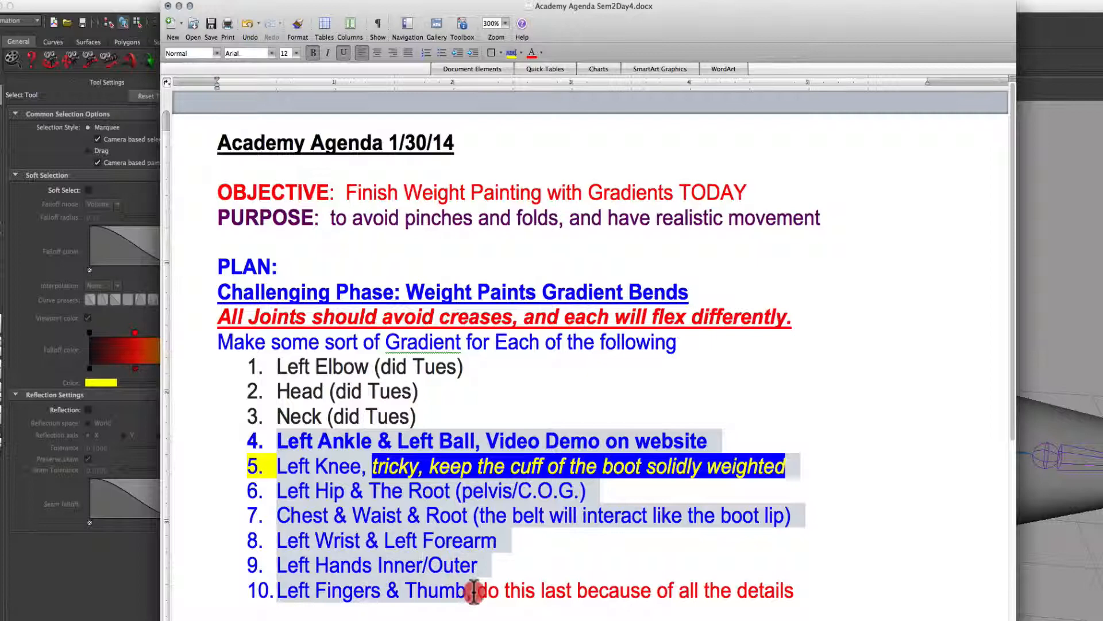
- Scroll the Word agenda to the Rules for Weight Painting section, then bring Maya forward
{"action": "left_click", "coordinate": [404, 416]}
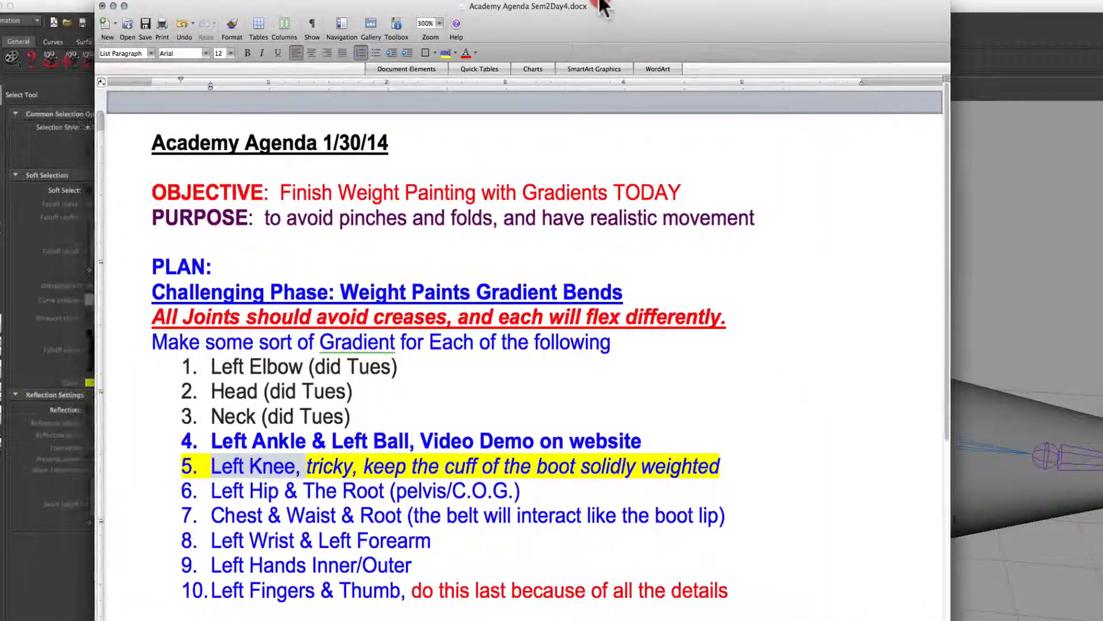
{"action": "scroll", "scroll_direction": "down", "scroll_amount": 3}
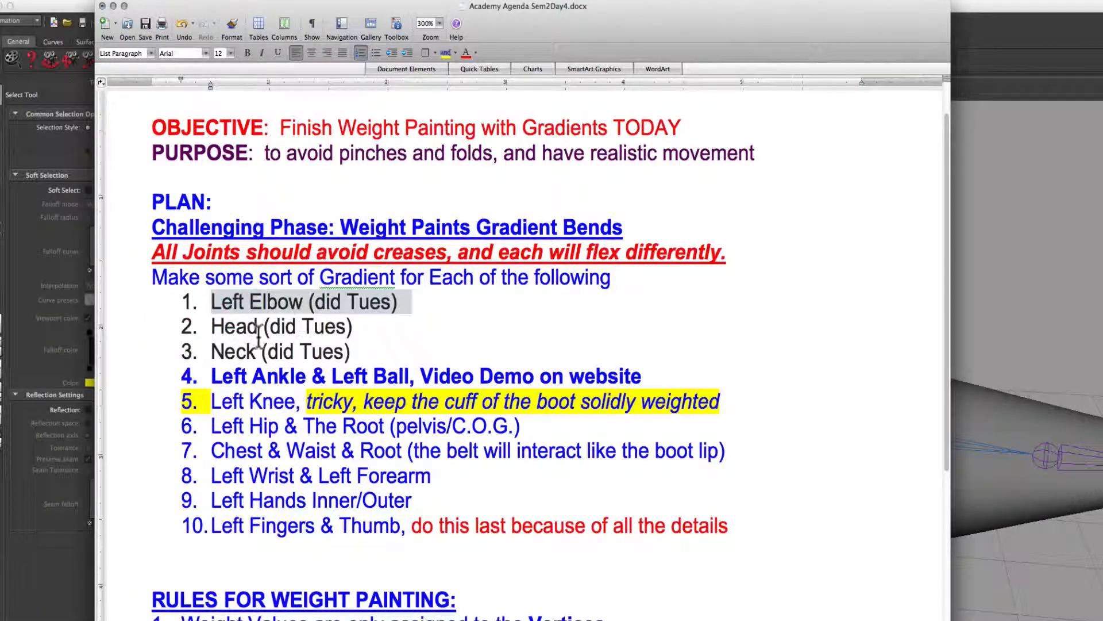
{"action": "mouse_move", "coordinate": [234, 401]}
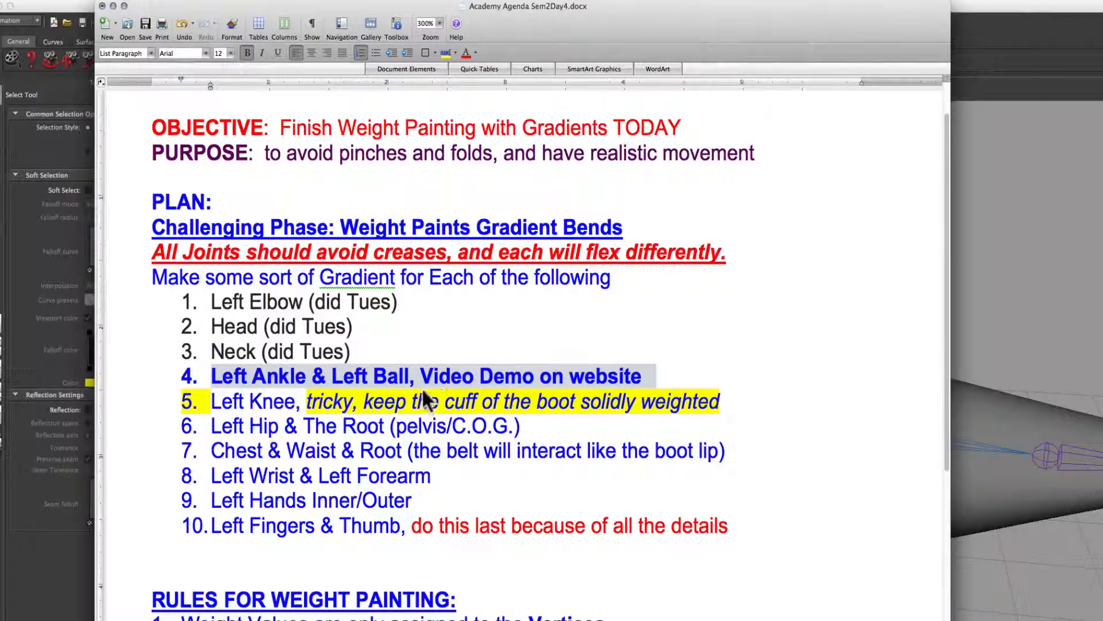
{"action": "mouse_move", "coordinate": [461, 394]}
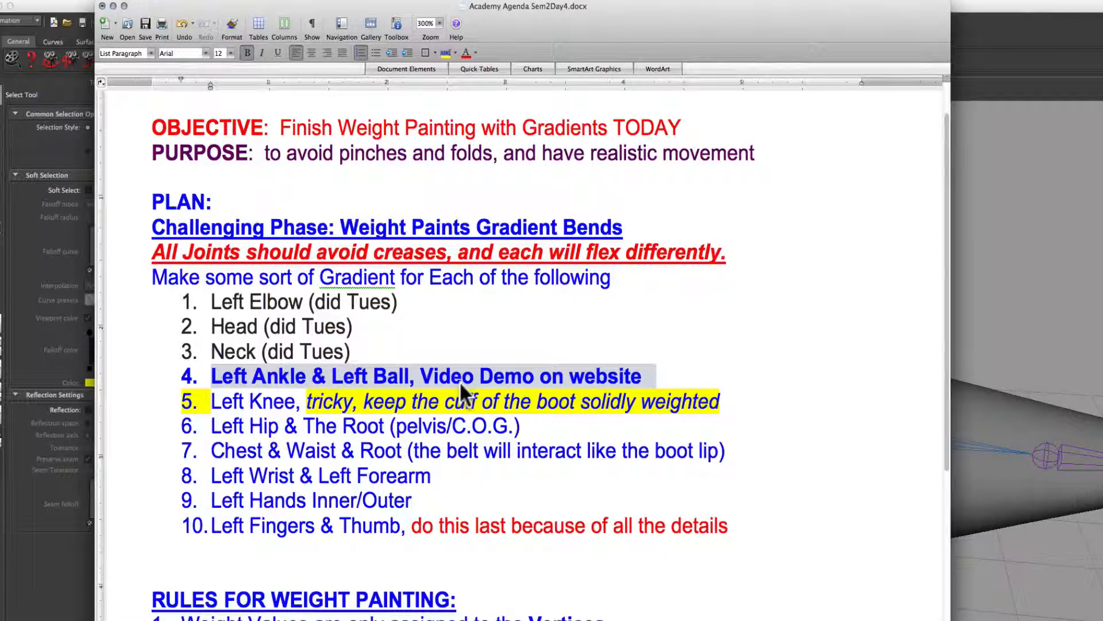
{"action": "mouse_move", "coordinate": [993, 24]}
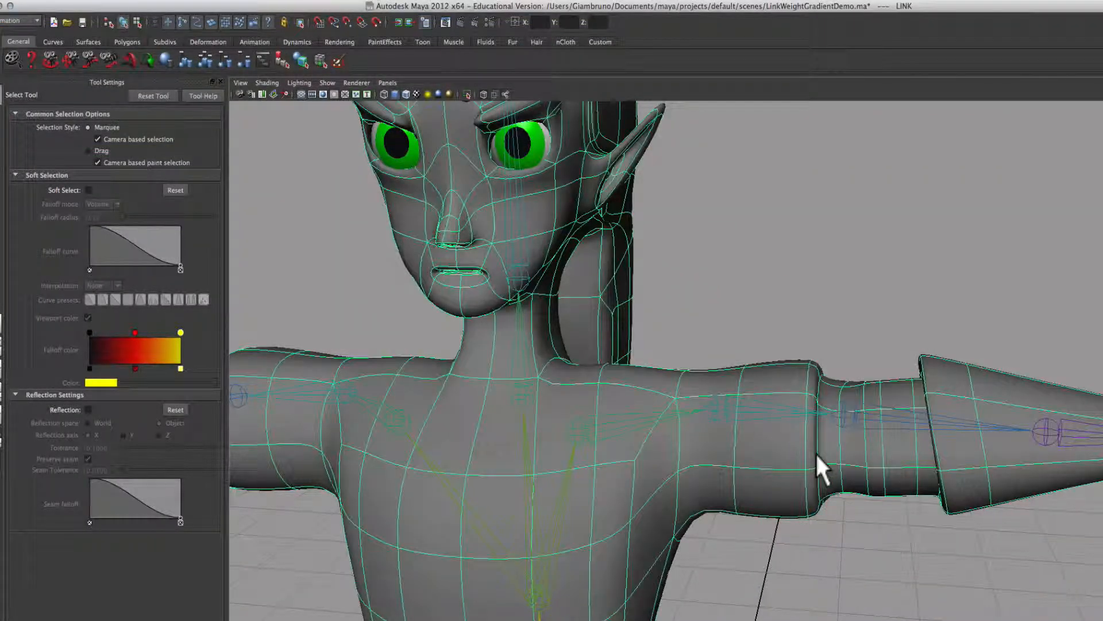
- Activate the Paint Skin Weights Tool from Skin > Edit Smooth Skin on the character
{"action": "left_click", "coordinate": [545, 6]}
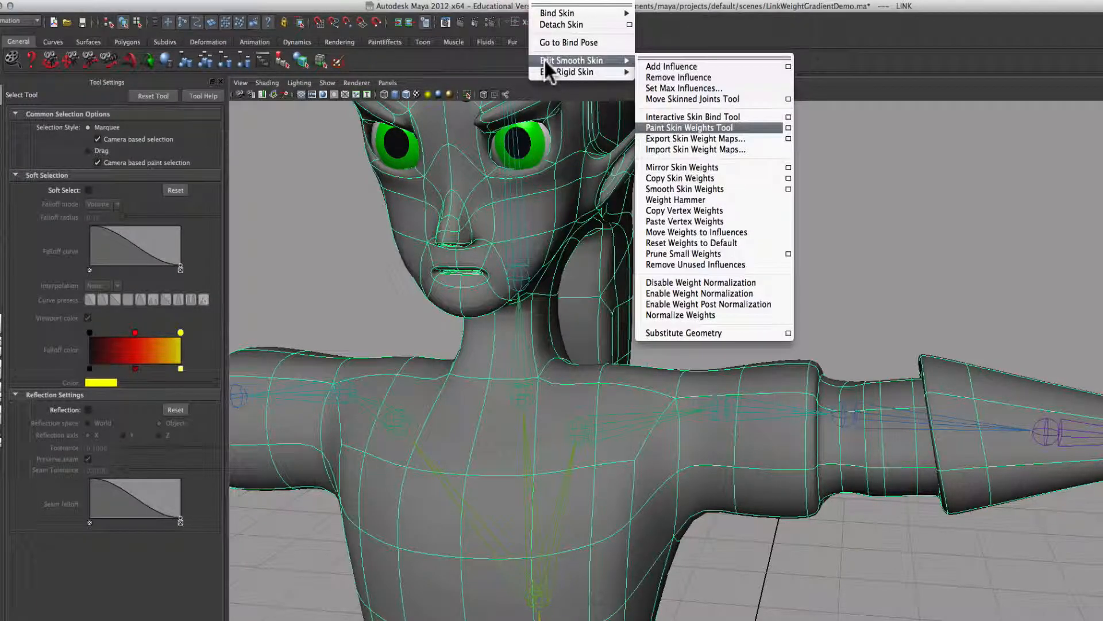
{"action": "mouse_move", "coordinate": [783, 142]}
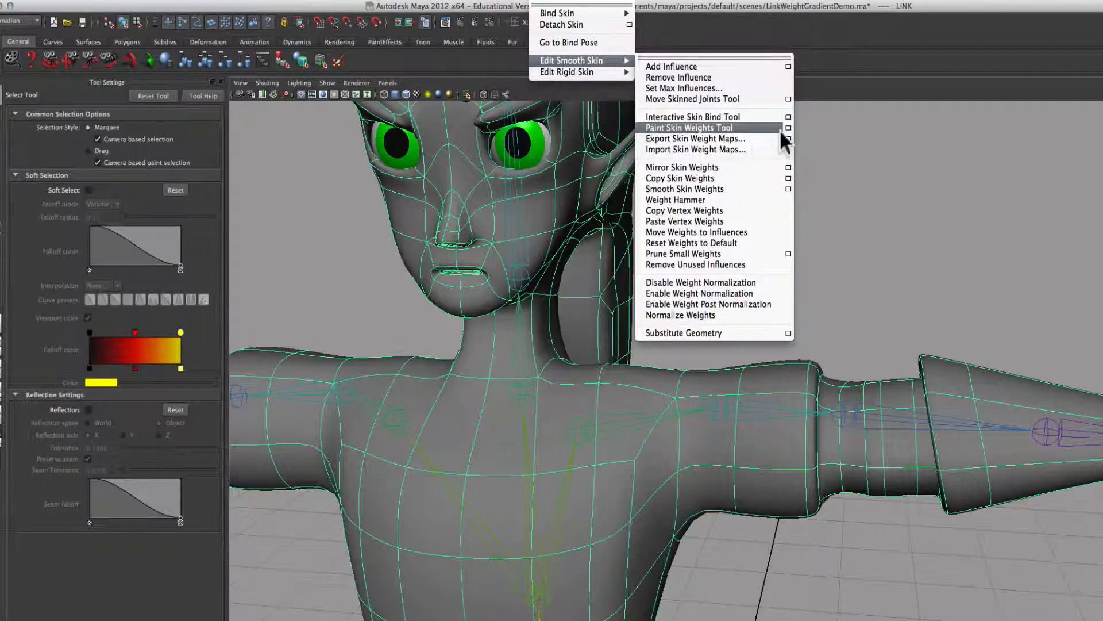
{"action": "left_click", "coordinate": [689, 128]}
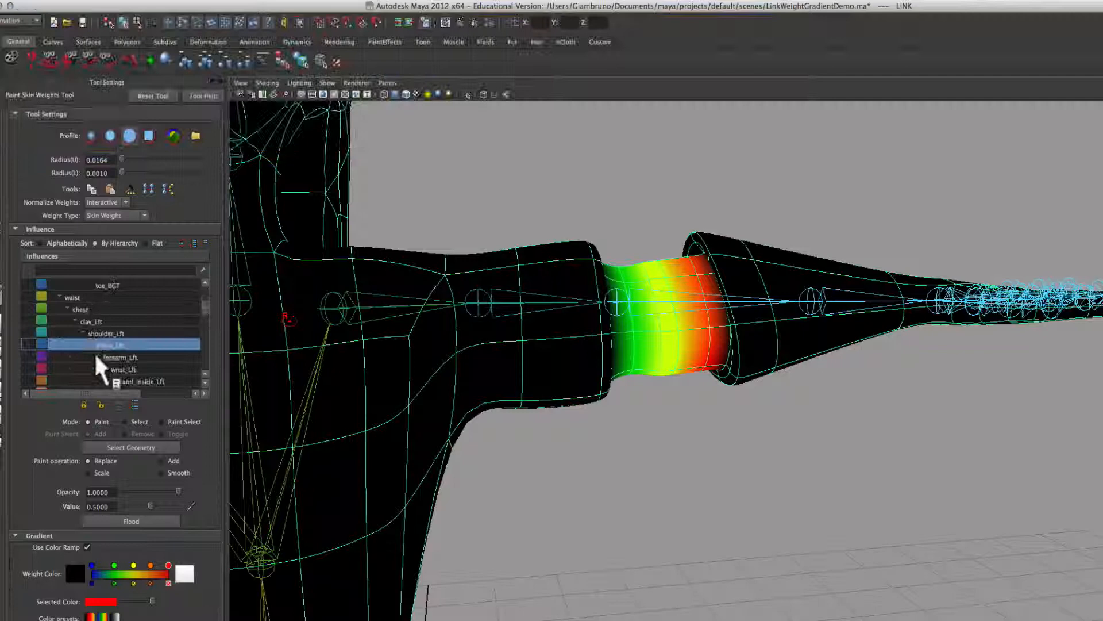
- View the shoulder_Lft weight gradient on the arm, then the Elbow_Lft gradient
{"action": "left_click", "coordinate": [110, 332]}
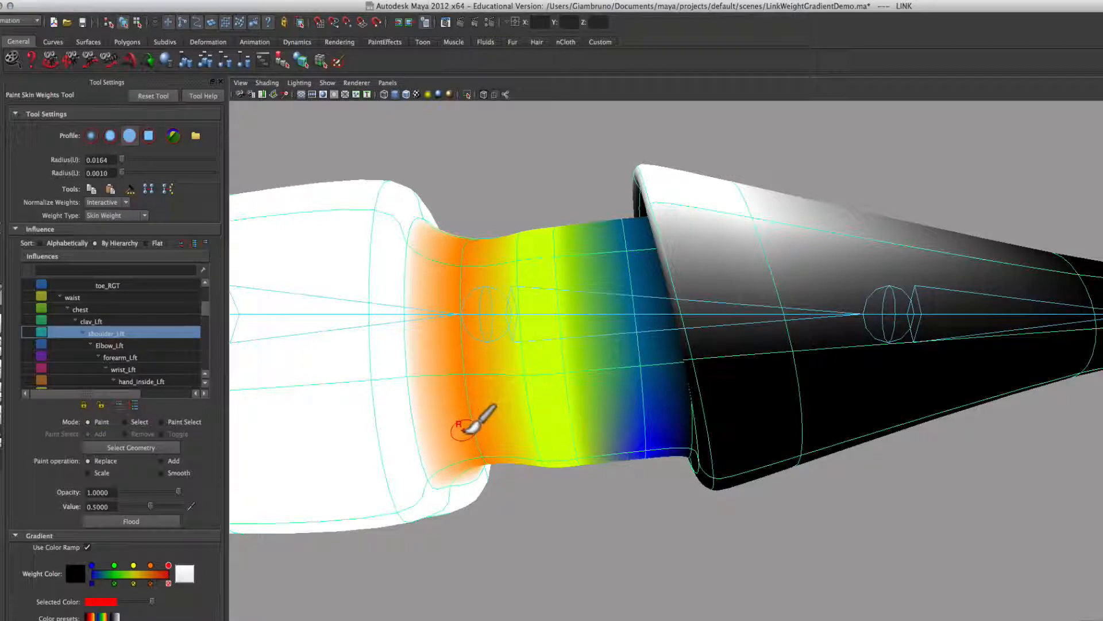
{"action": "mouse_move", "coordinate": [468, 271]}
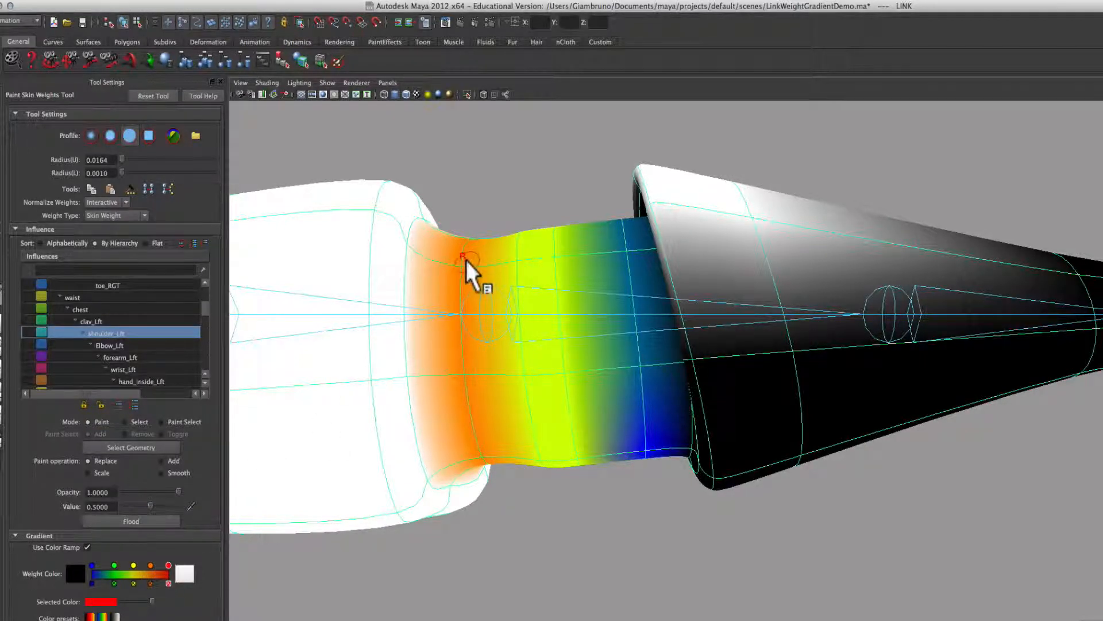
{"action": "mouse_move", "coordinate": [513, 274]}
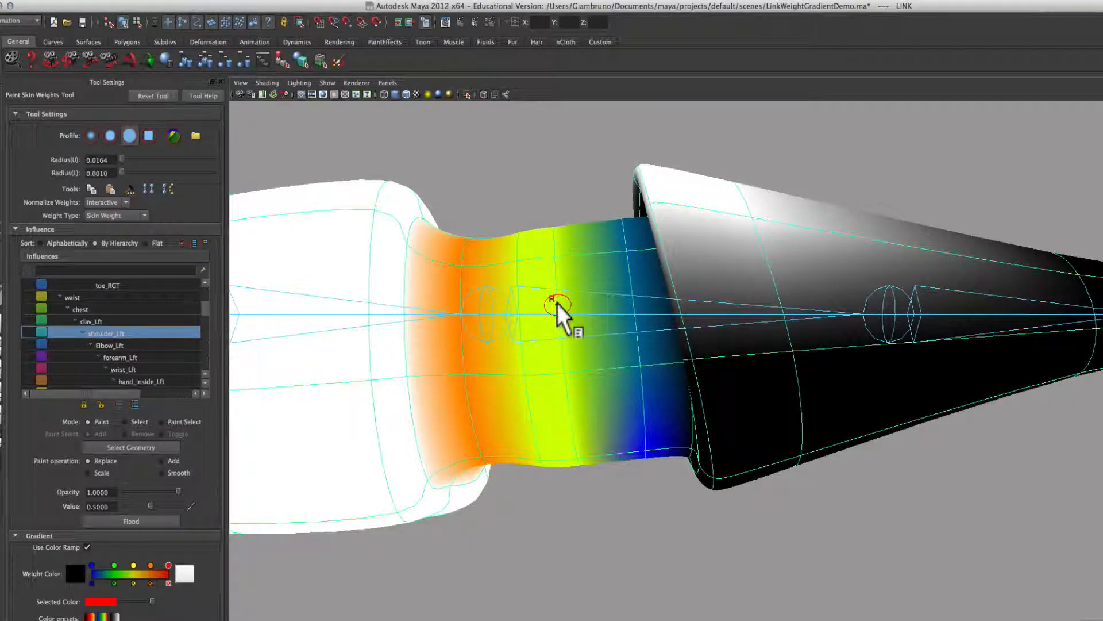
{"action": "mouse_move", "coordinate": [626, 292]}
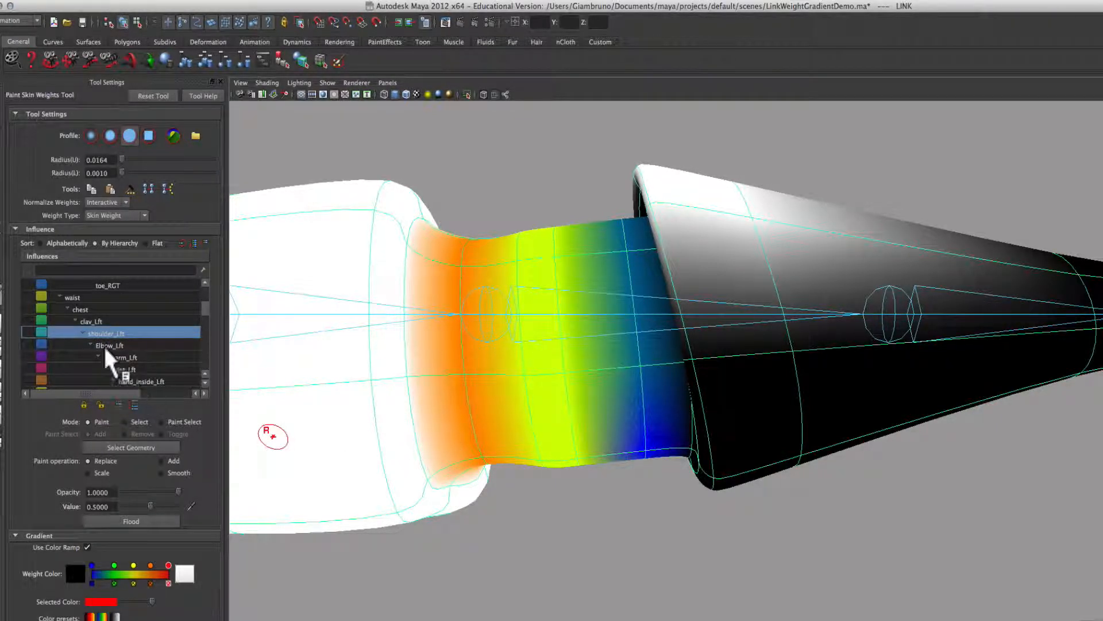
{"action": "left_click", "coordinate": [109, 345]}
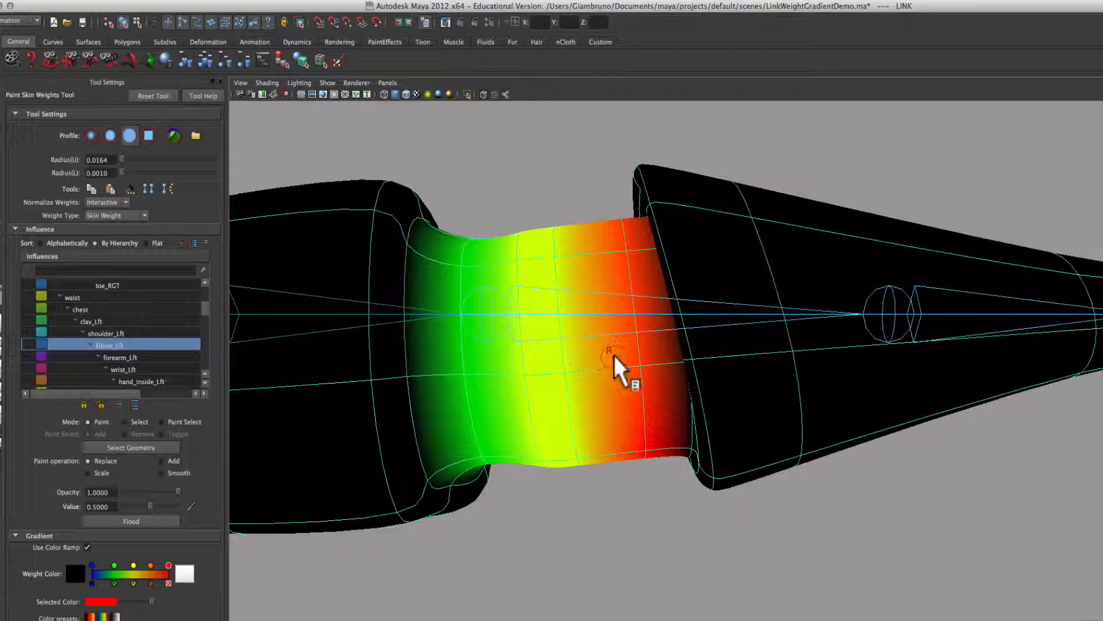
{"action": "mouse_move", "coordinate": [499, 383]}
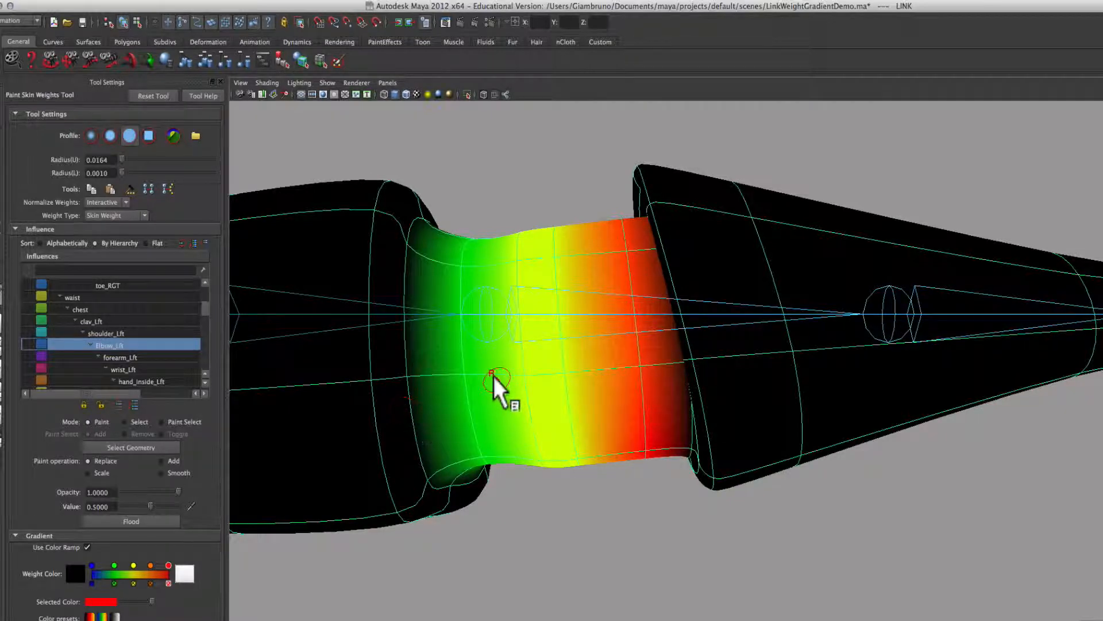
{"action": "mouse_move", "coordinate": [479, 275]}
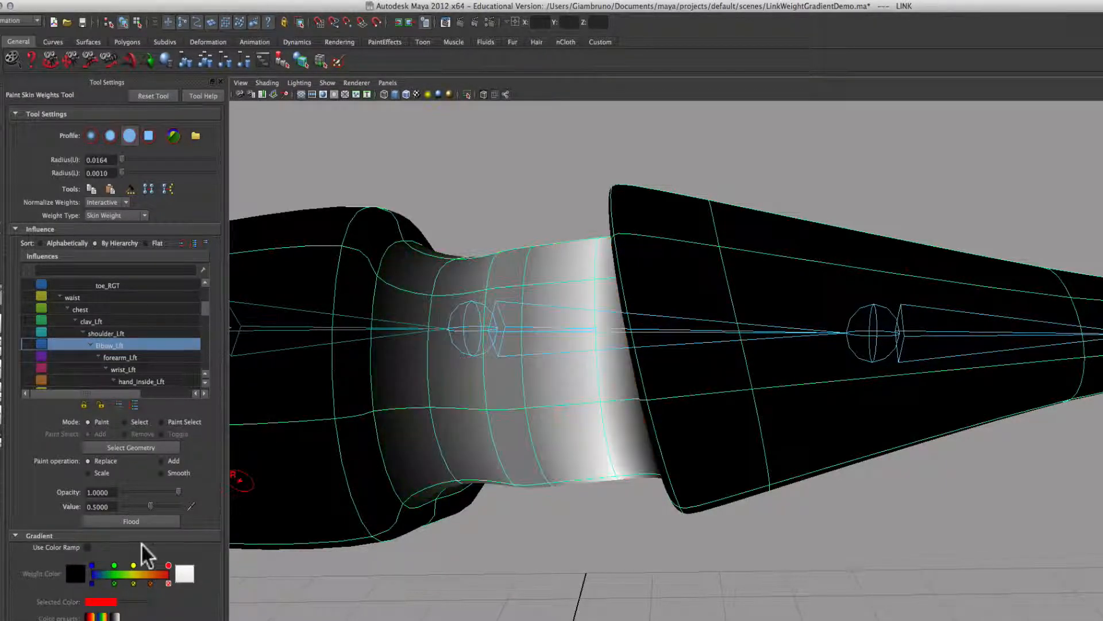
{"action": "mouse_move", "coordinate": [267, 524]}
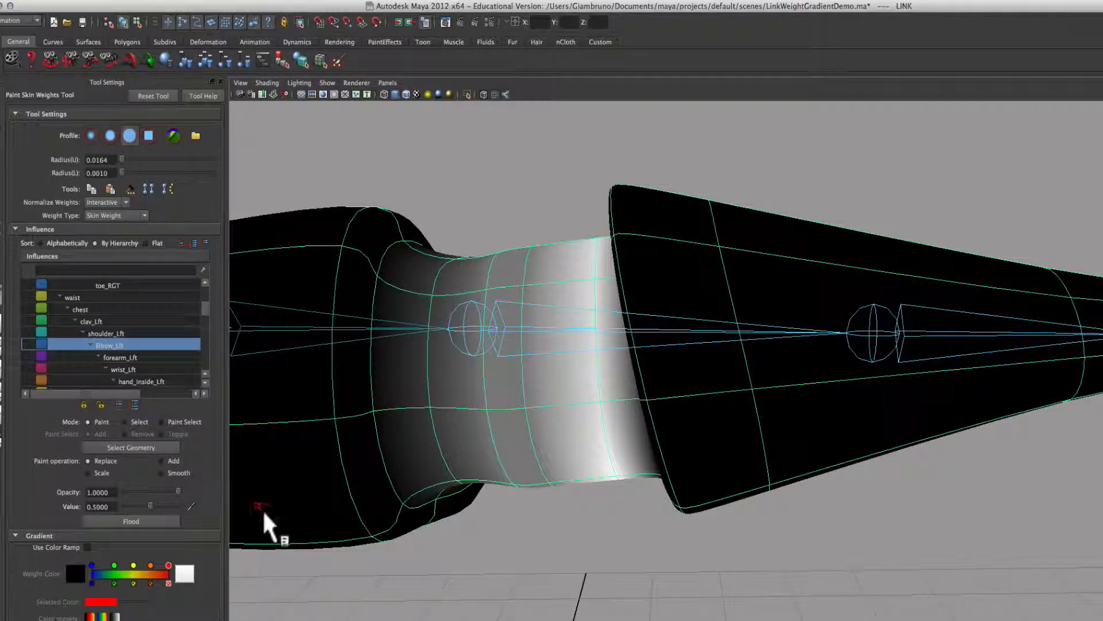
- Compare shoulder_Lft and Elbow_Lft weights in grayscale, ending on shoulder_Lft
{"action": "left_click", "coordinate": [107, 333]}
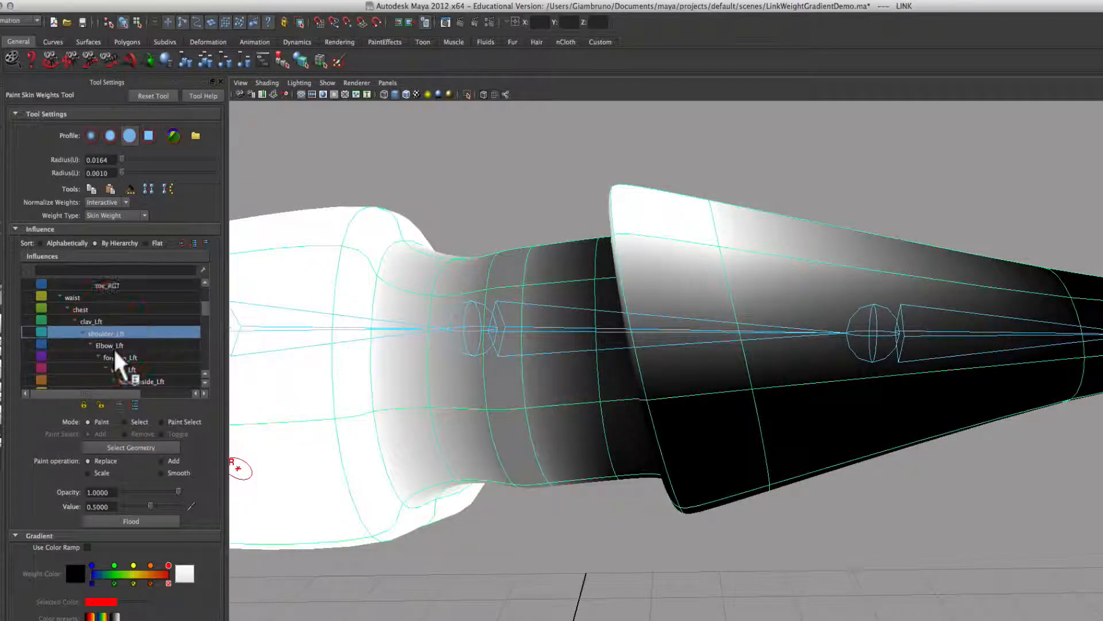
{"action": "left_click", "coordinate": [109, 345]}
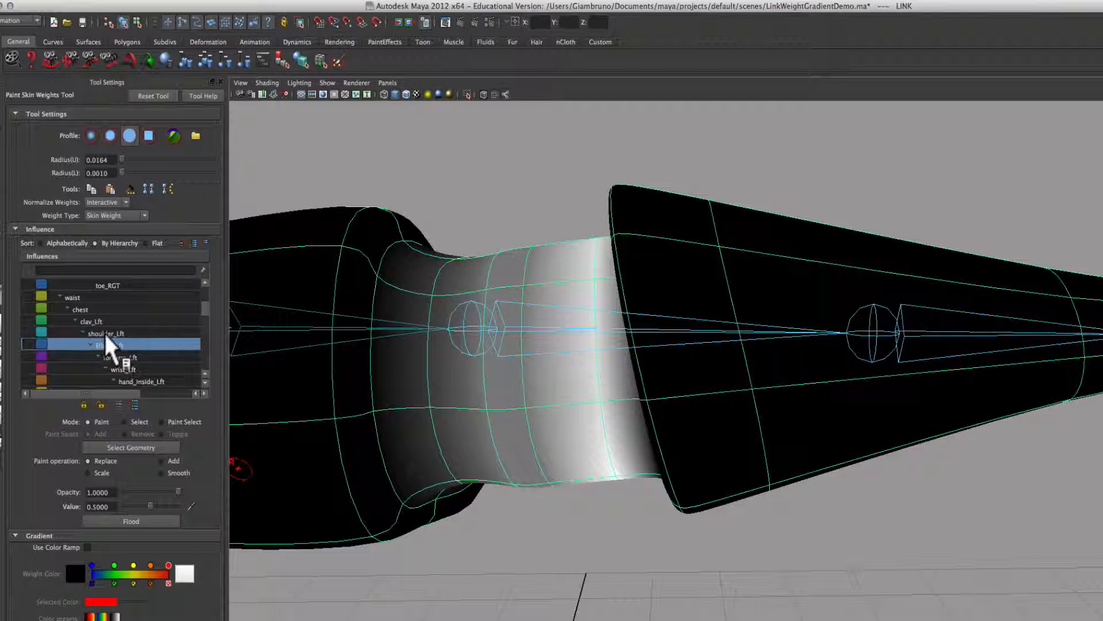
{"action": "left_click", "coordinate": [106, 333]}
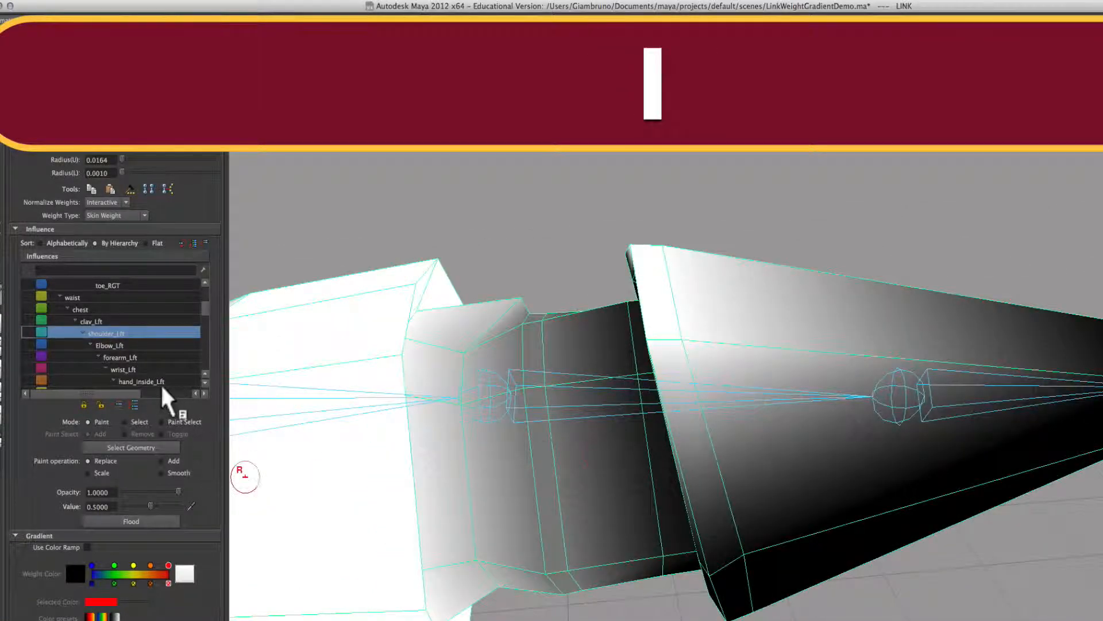
- View forearm_Lft and shoulder_Lft weights, set paint value 0, and review the Word agenda
{"action": "left_click", "coordinate": [120, 357]}
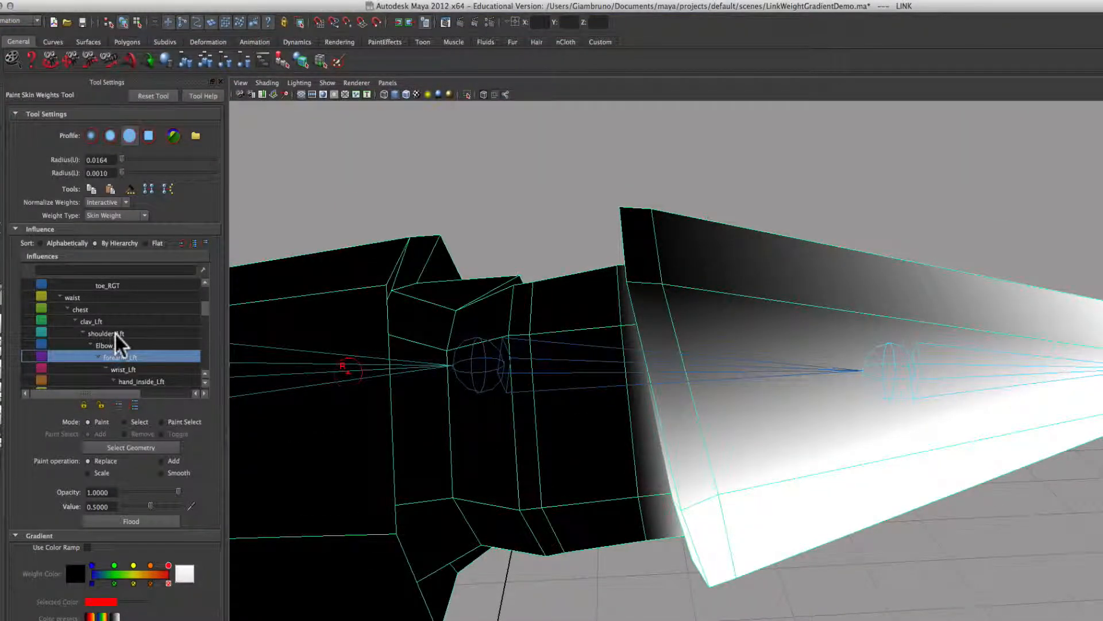
{"action": "left_click", "coordinate": [107, 333]}
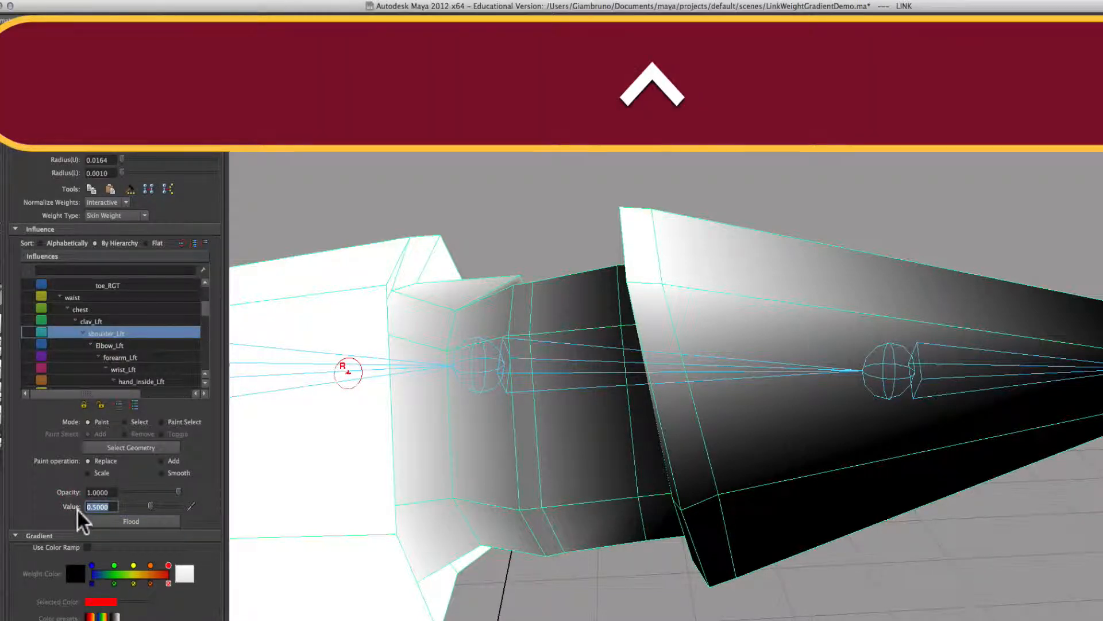
{"action": "type", "text": "0"}
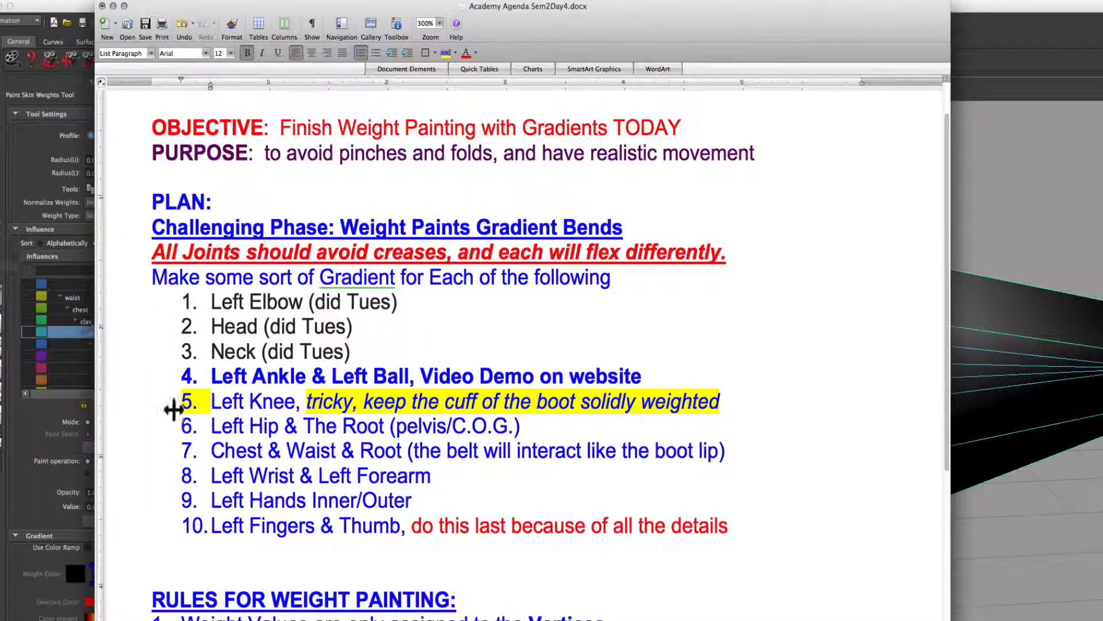
{"action": "scroll", "scroll_direction": "down", "scroll_amount": 3}
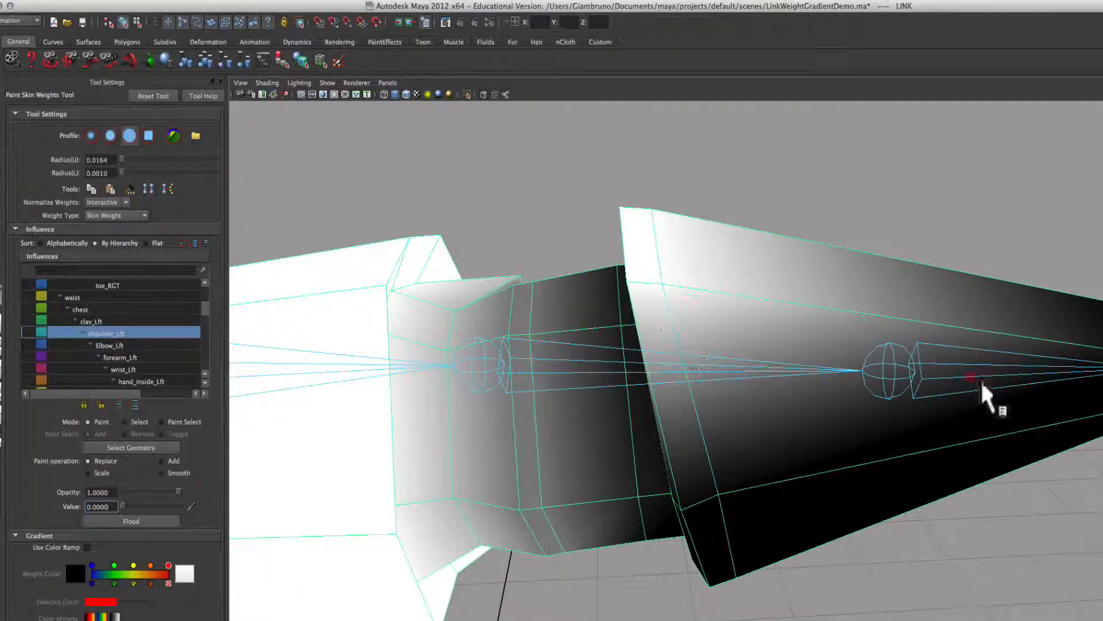
- Bend forearm_Lft to test deformation, undo the bend, and resume painting weights
{"action": "left_click", "coordinate": [121, 357]}
{"action": "type", "text": "1.0000"}
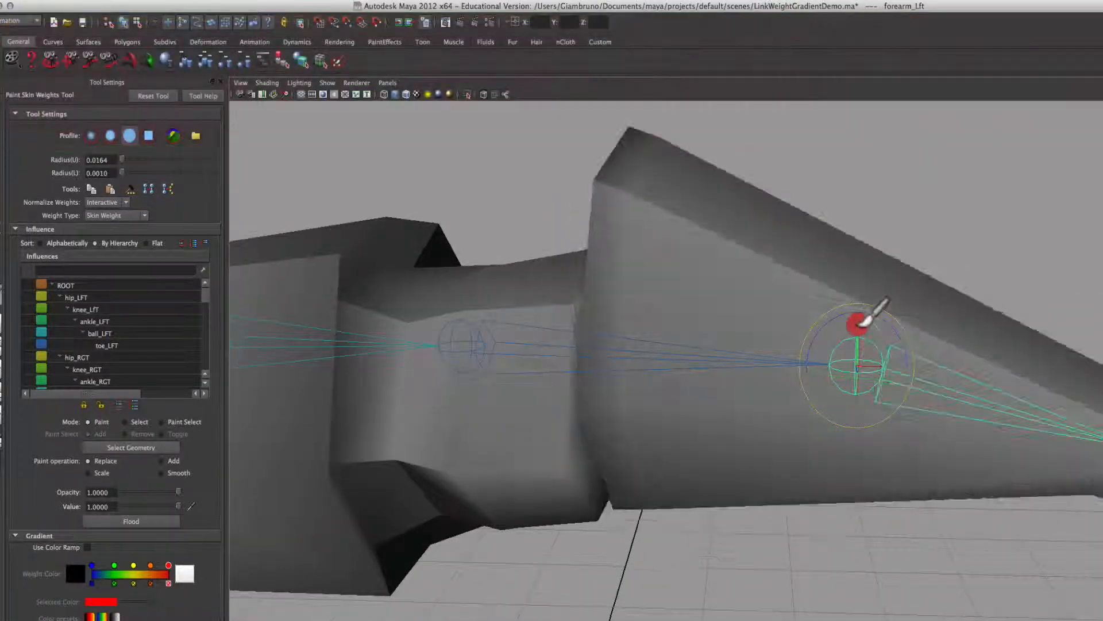
{"action": "key", "text": "cmd+z"}
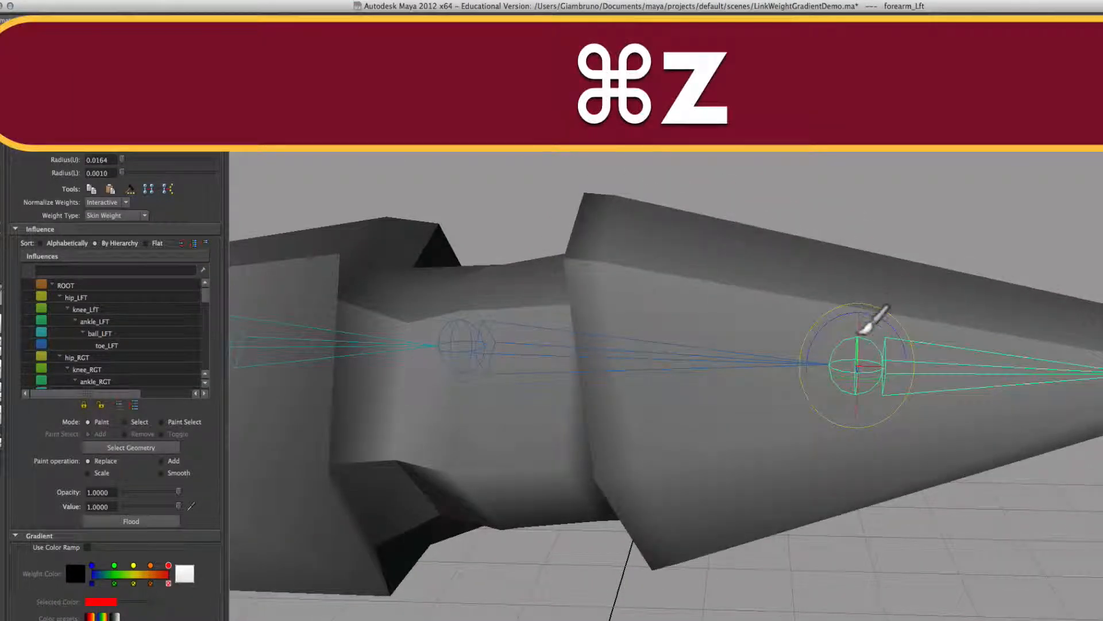
{"action": "key", "text": "cmd+z"}
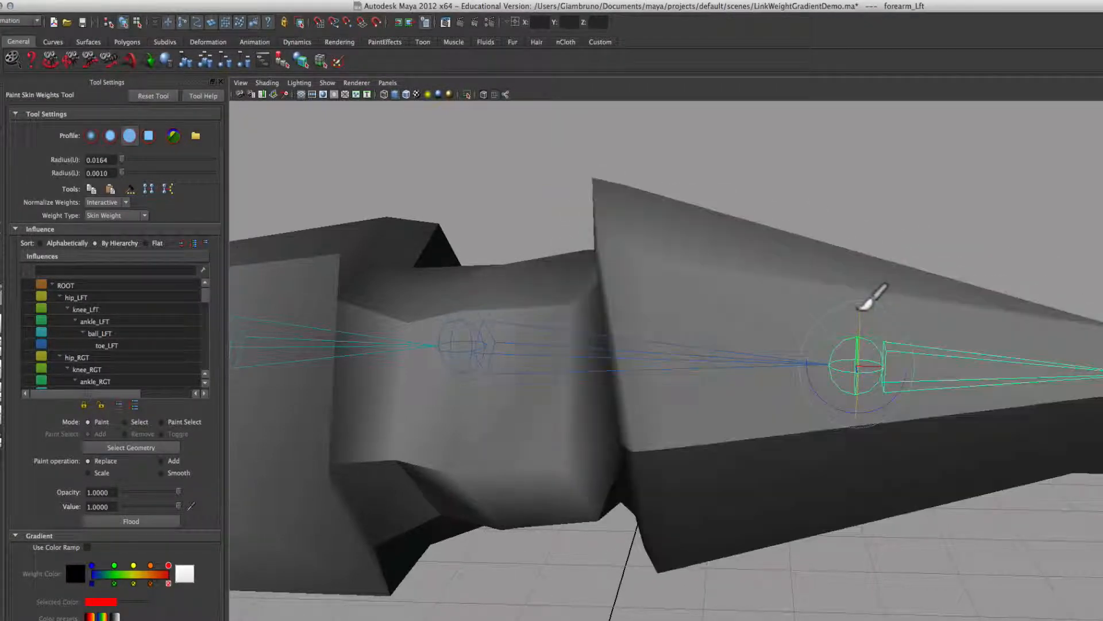
{"action": "key", "text": "cmd+z"}
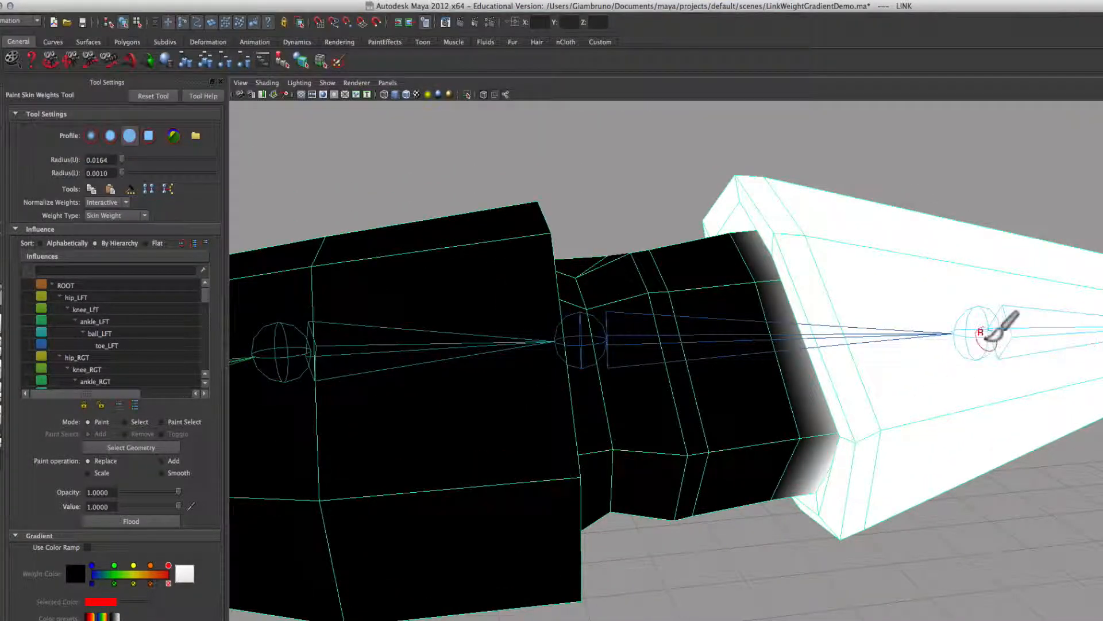
- Scroll the Influences list to ankle_LFT, select it, and bend the left ankle
{"action": "left_click", "coordinate": [113, 356]}
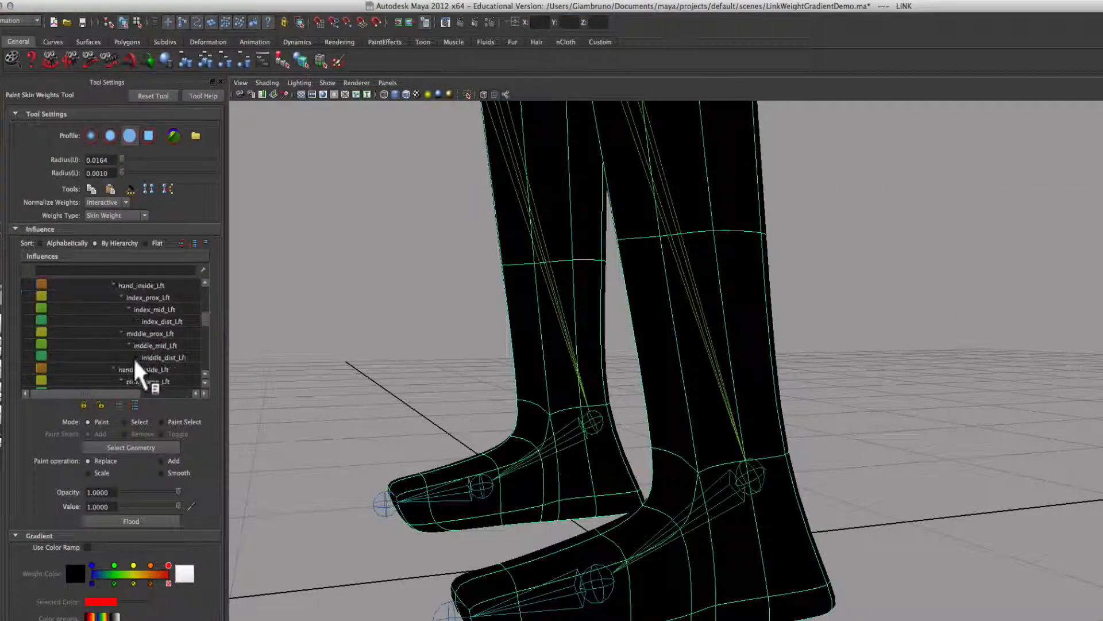
{"action": "scroll", "scroll_direction": "down", "scroll_amount": 3}
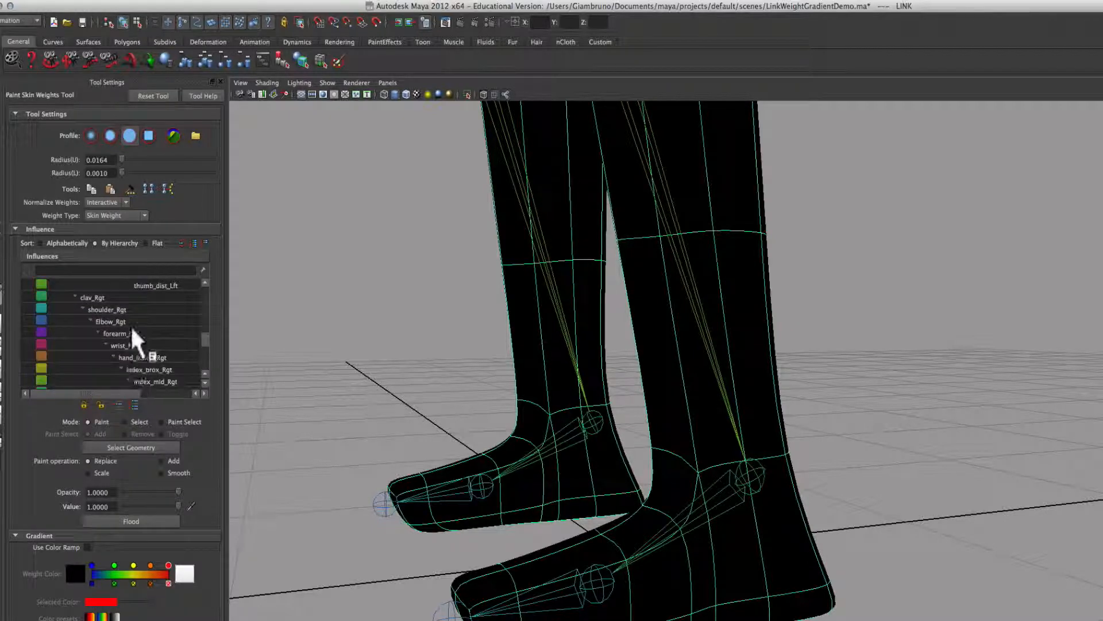
{"action": "scroll", "scroll_direction": "down", "scroll_amount": 3}
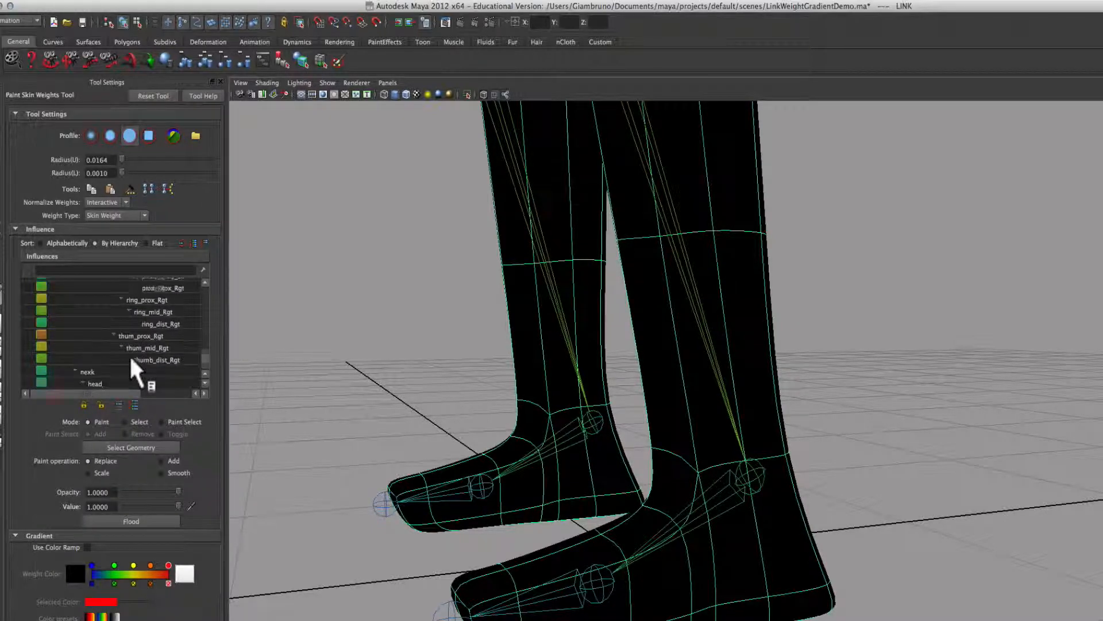
{"action": "scroll", "scroll_direction": "down", "scroll_amount": 3}
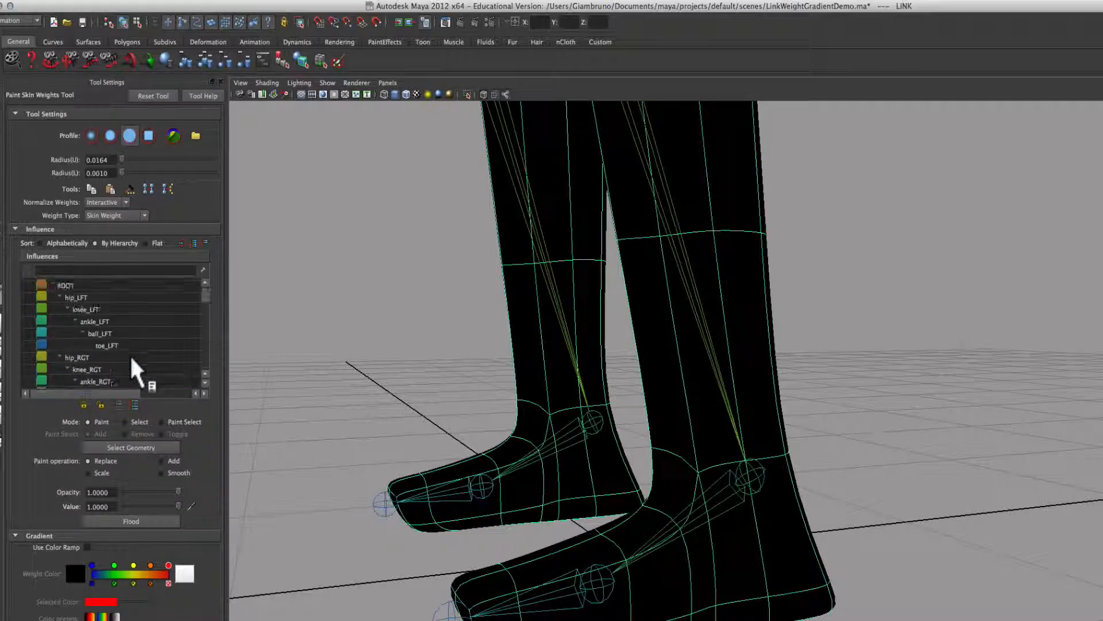
{"action": "left_click", "coordinate": [94, 322]}
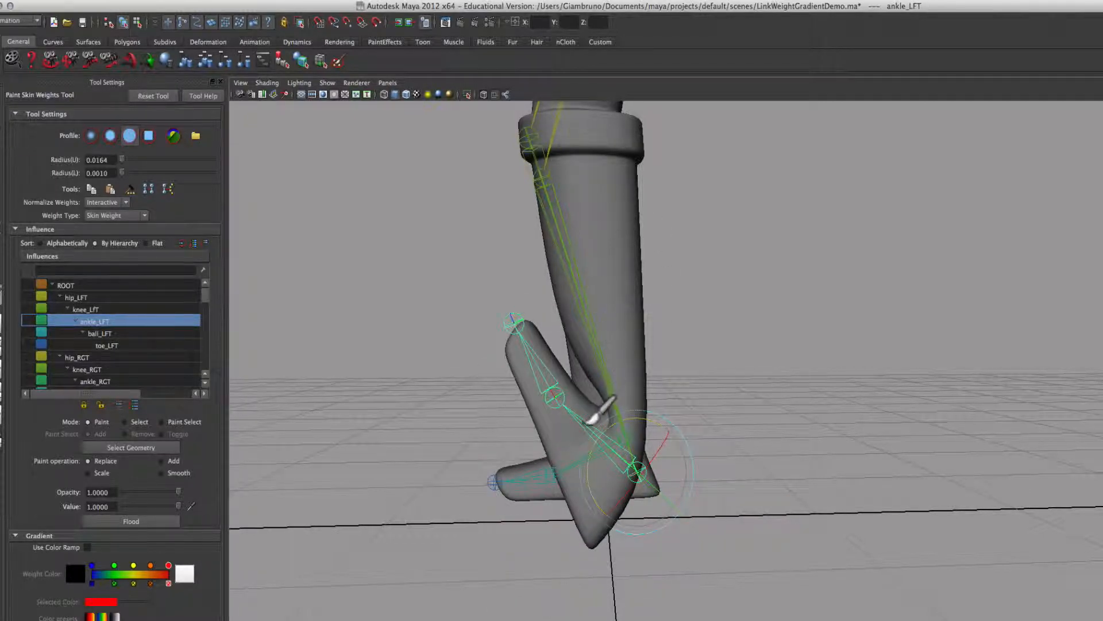
- Undo the ankle bend, enable Use Color Ramp, and smooth the ankle gradient up the shin
{"action": "key", "text": "cmd+z"}
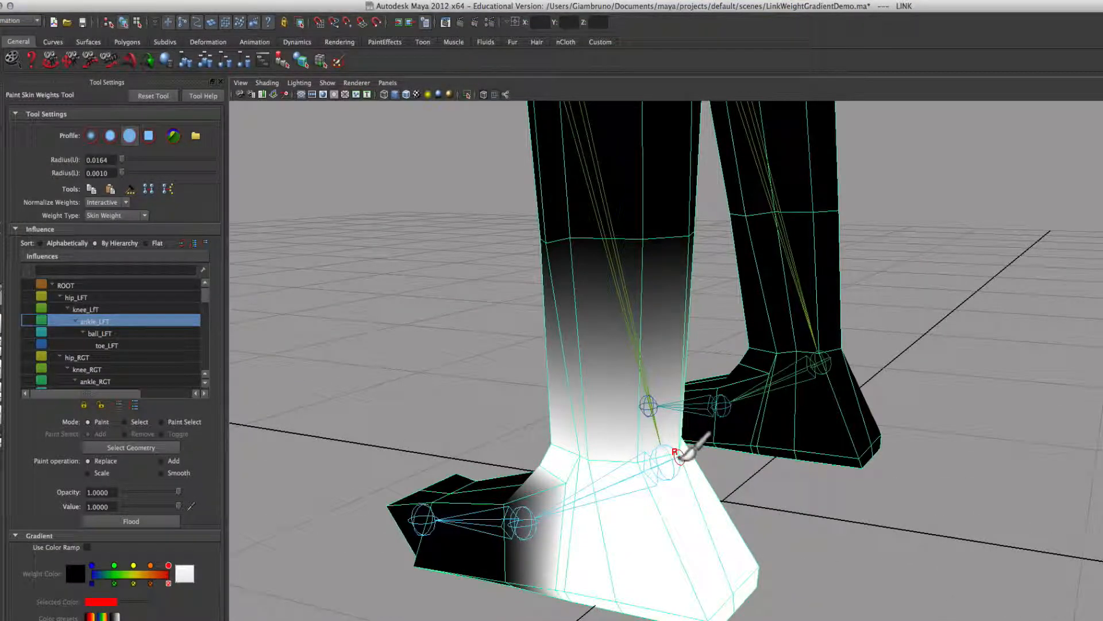
{"action": "key", "text": "alt"}
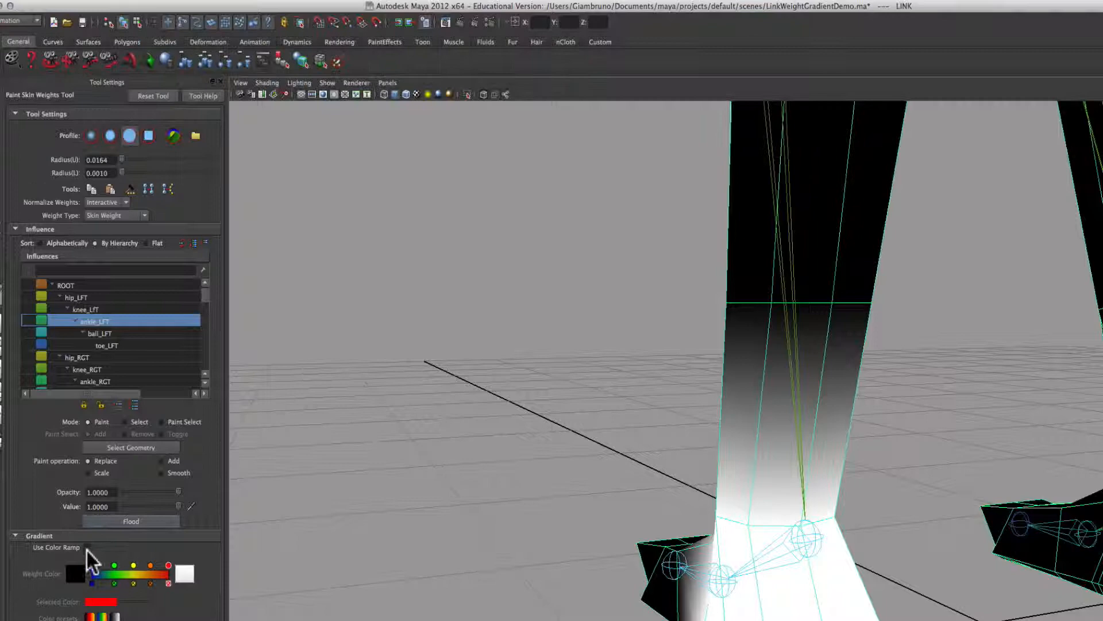
{"action": "left_click", "coordinate": [88, 547]}
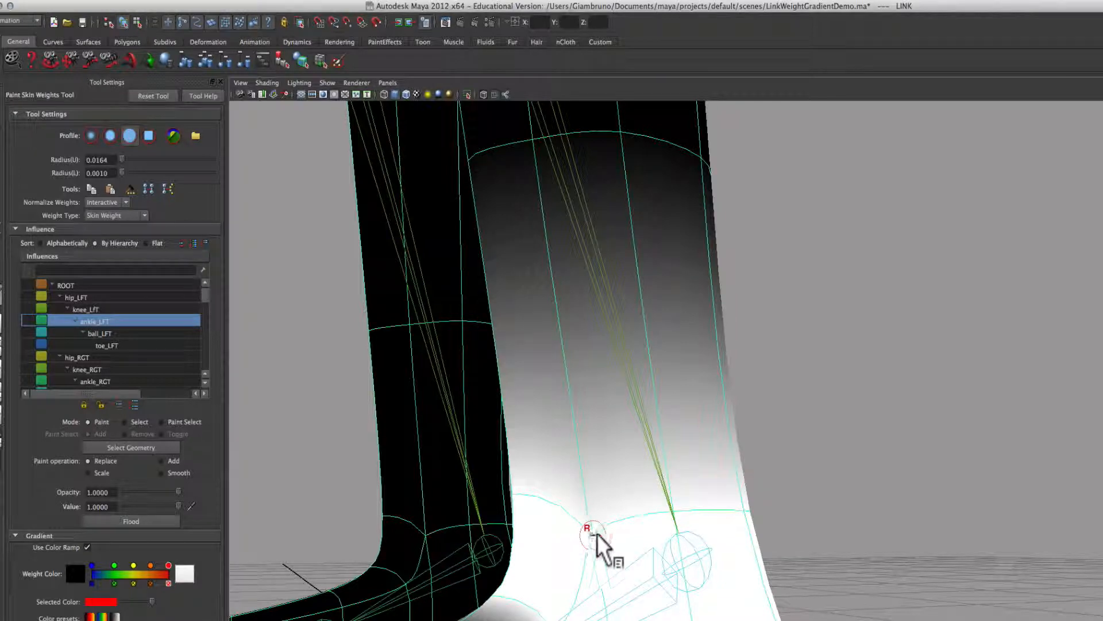
{"action": "mouse_move", "coordinate": [602, 538]}
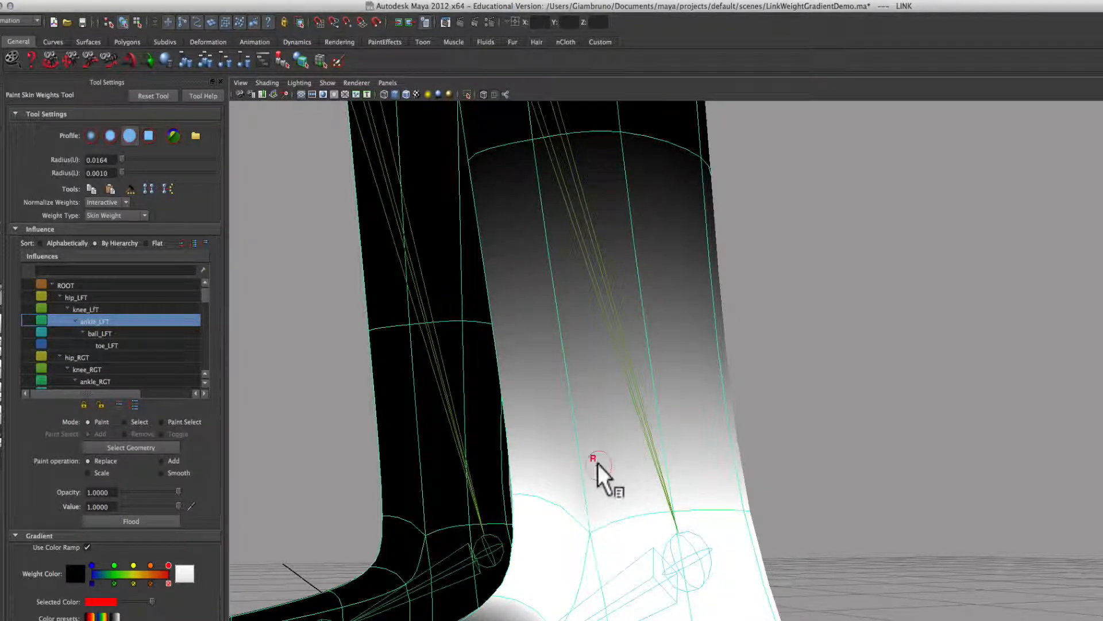
{"action": "left_click", "coordinate": [84, 309]}
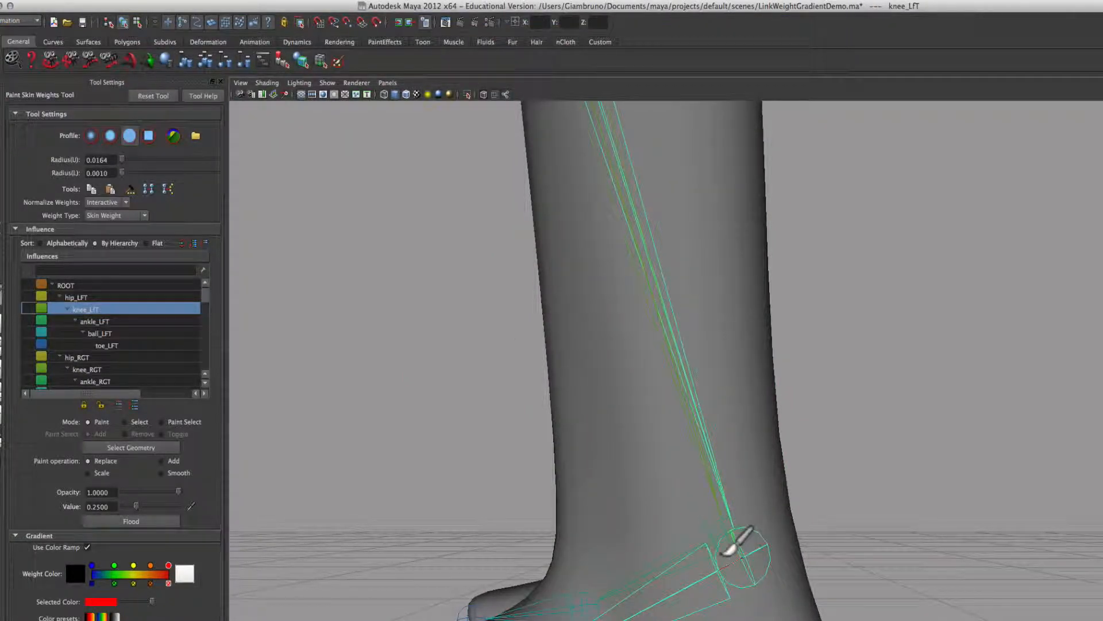
- Paint knee_LFT influence at 0.25 onto the lower shin, comparing with the ankle influence
{"action": "left_click", "coordinate": [94, 321]}
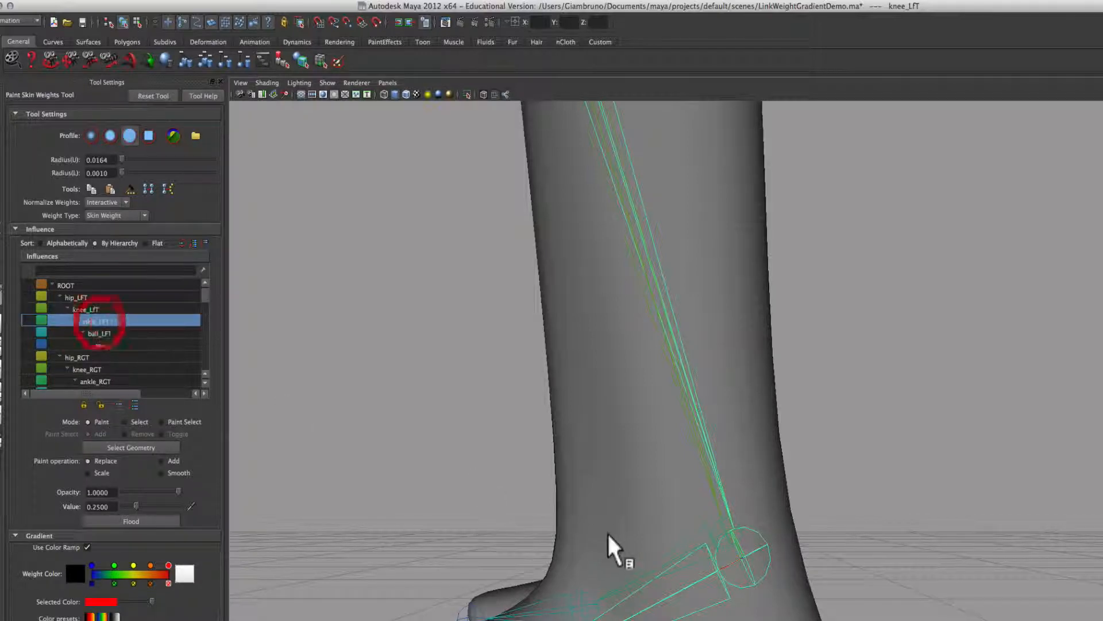
{"action": "left_click", "coordinate": [95, 320]}
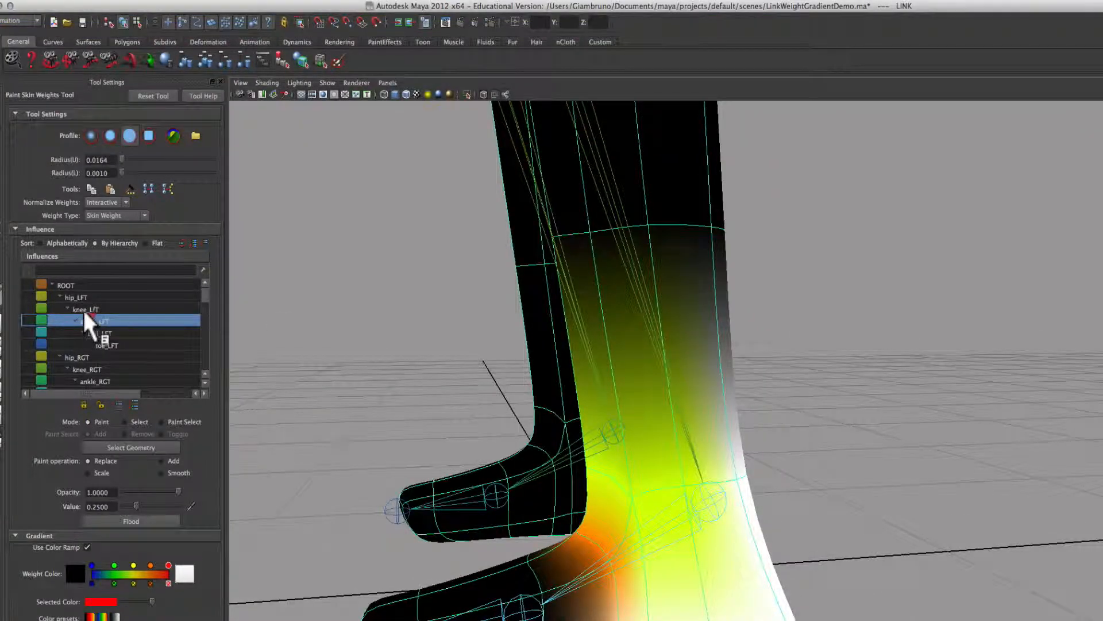
{"action": "left_click", "coordinate": [85, 308]}
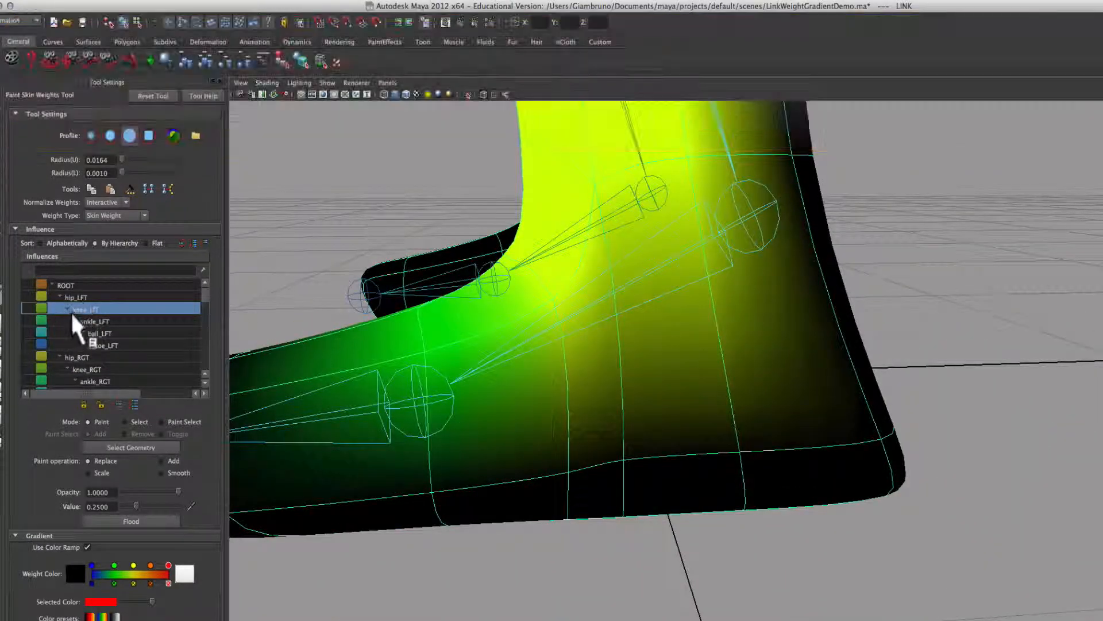
- Bend the left ankle to test deformation, then undo back to the weights view
{"action": "left_click", "coordinate": [105, 320]}
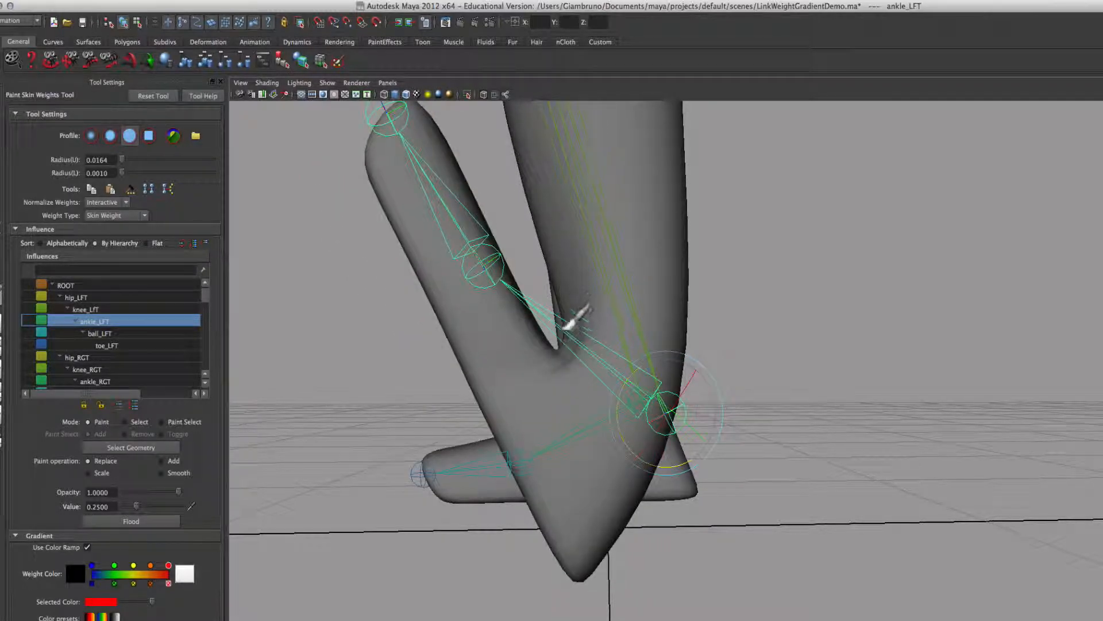
{"action": "key", "text": "cmd+z"}
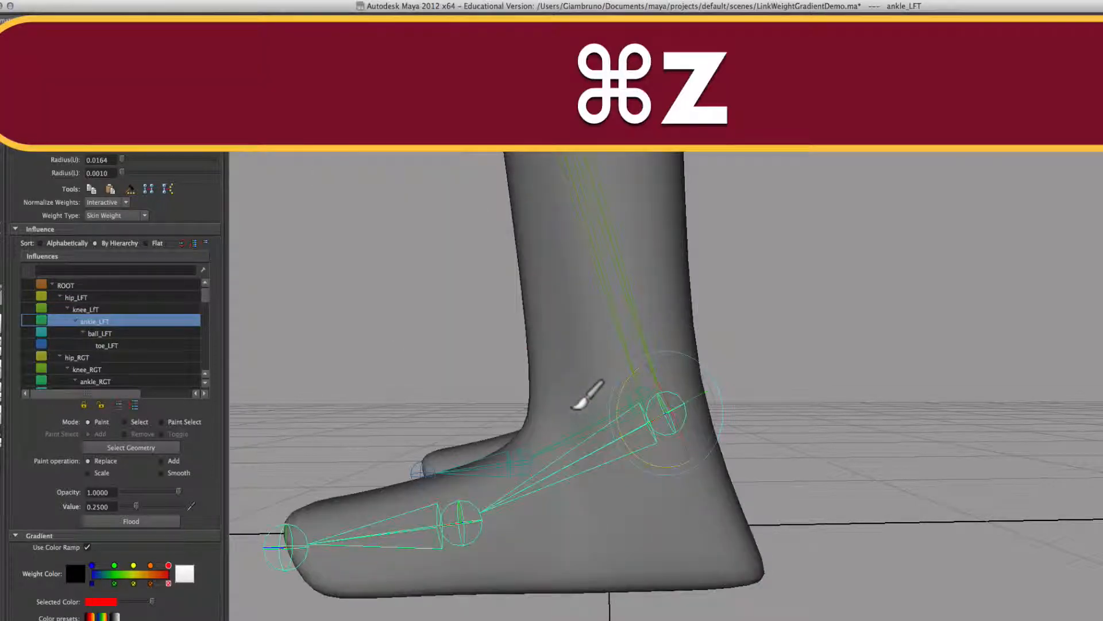
{"action": "key", "text": "cmd+z"}
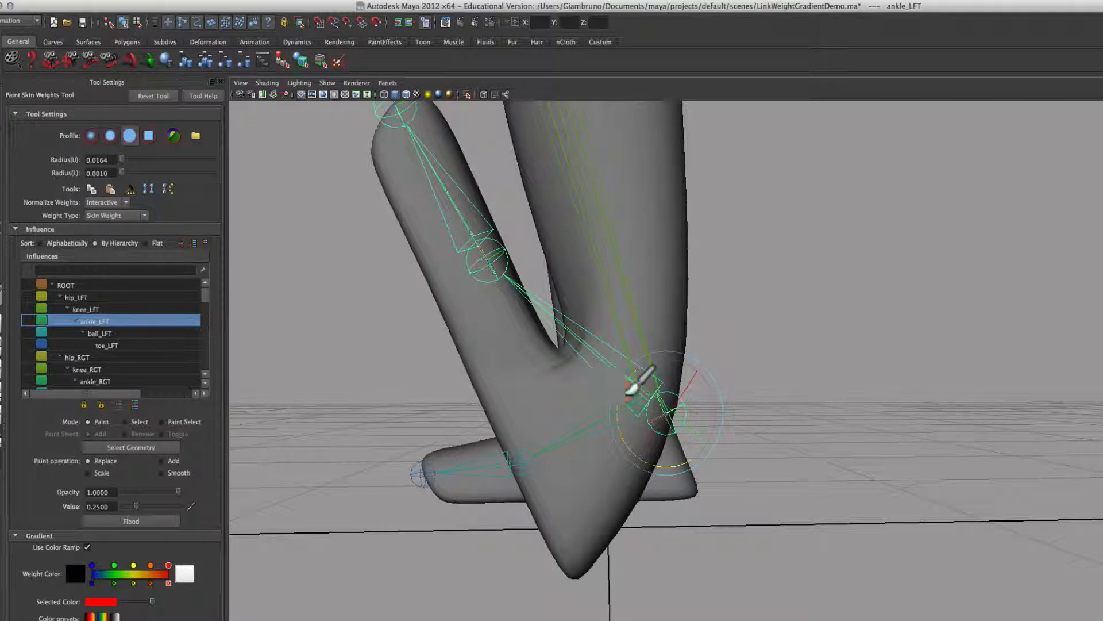
{"action": "key", "text": "cmd+z"}
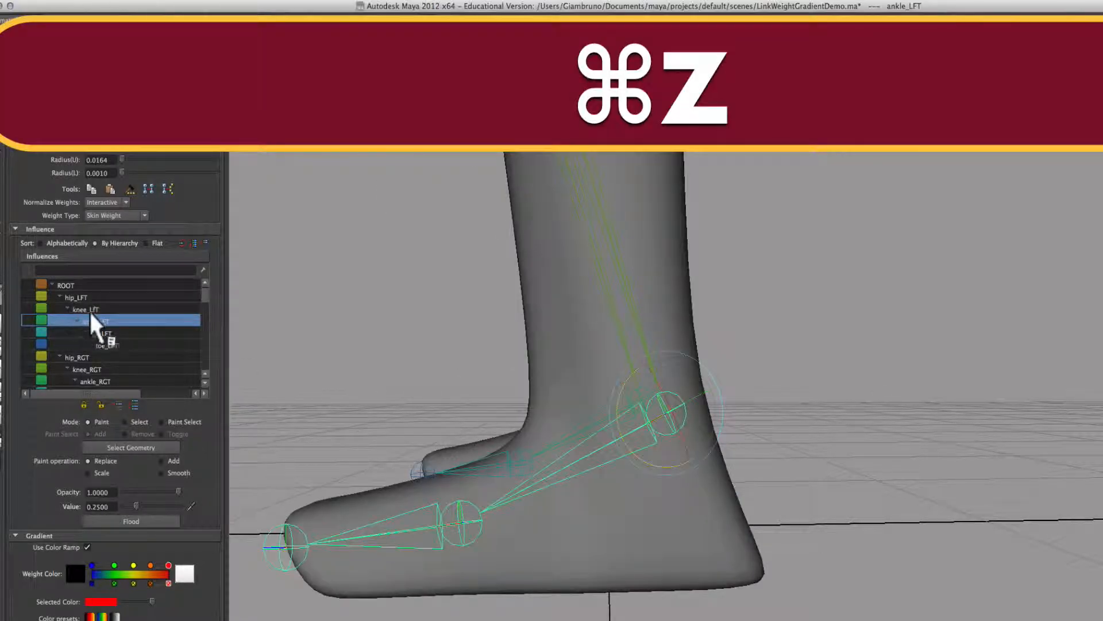
{"action": "key", "text": "cmd+z"}
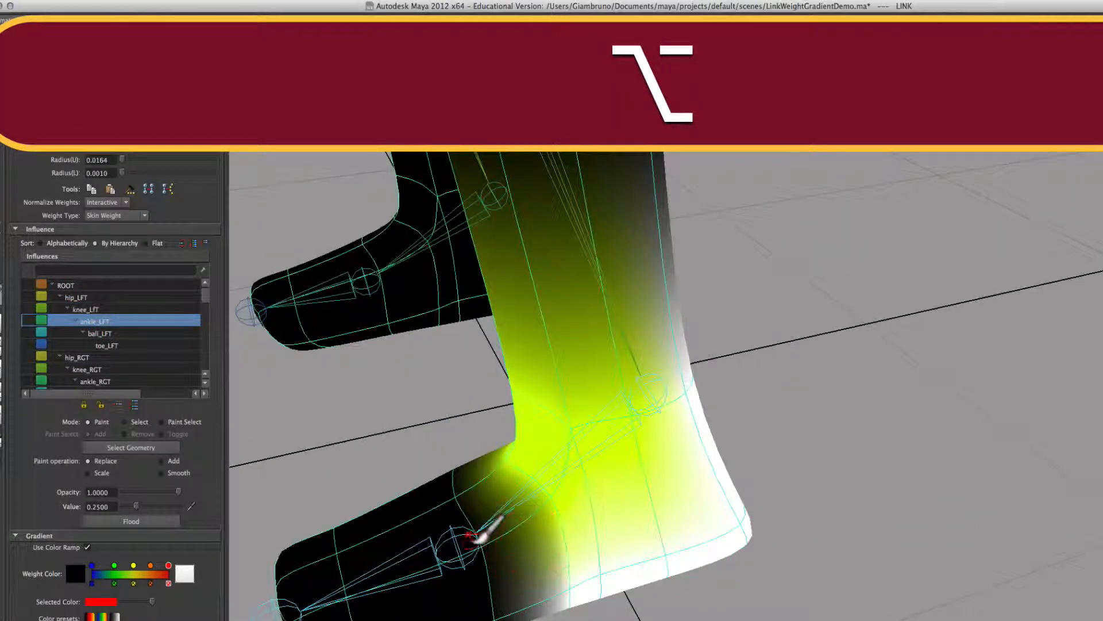
- Paint ball_LFT onto the front of the foot, then knee_LFT at 0.75 up the shin
{"action": "left_click", "coordinate": [85, 309]}
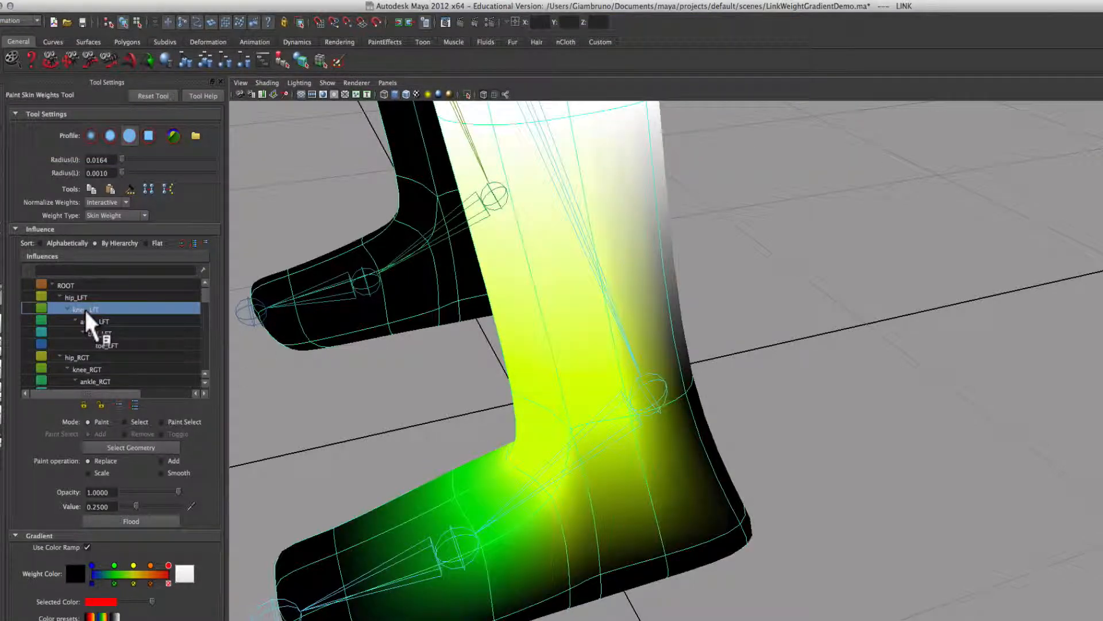
{"action": "left_click", "coordinate": [99, 320]}
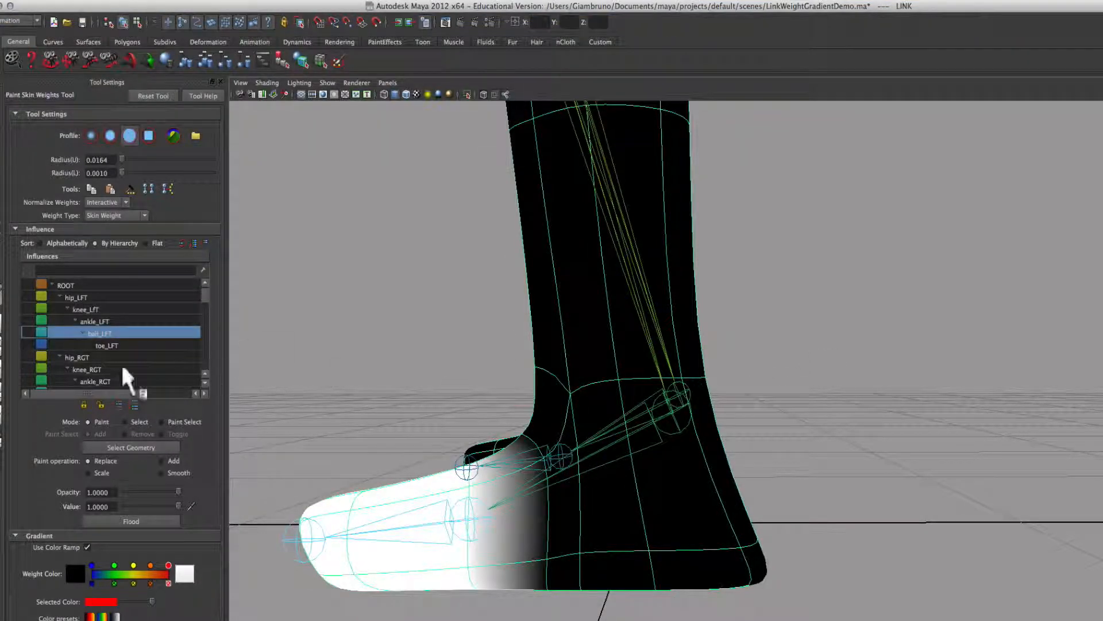
{"action": "left_click", "coordinate": [95, 321]}
{"action": "type", "text": "0.7500"}
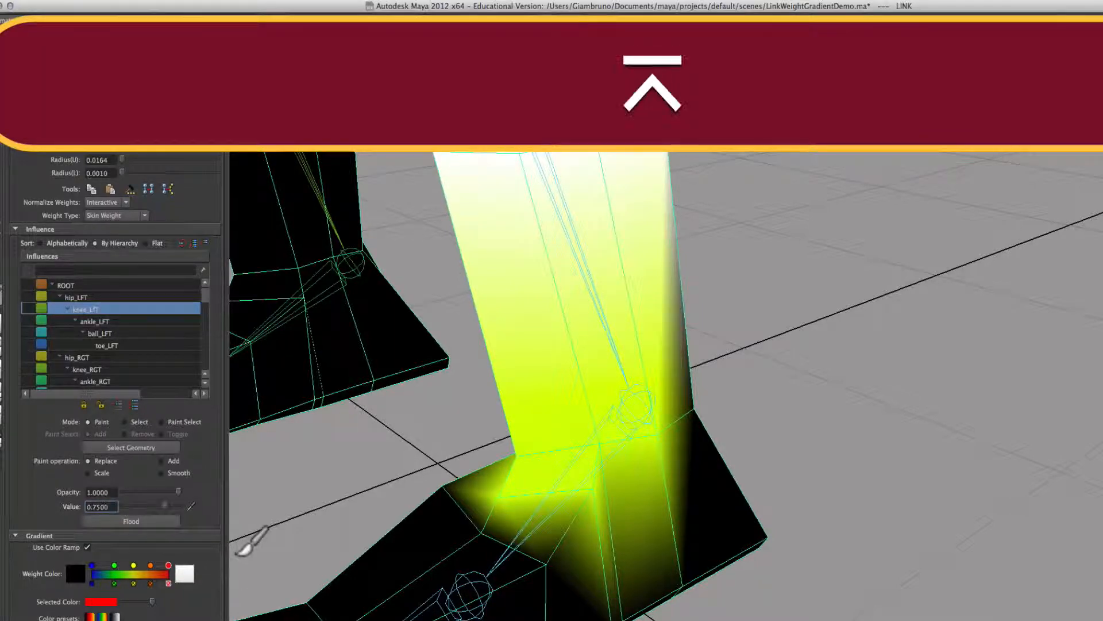
- View the ankle_LFT and knee_LFT painted weights, then pick a leg joint to bend-test
{"action": "left_click", "coordinate": [650, 84]}
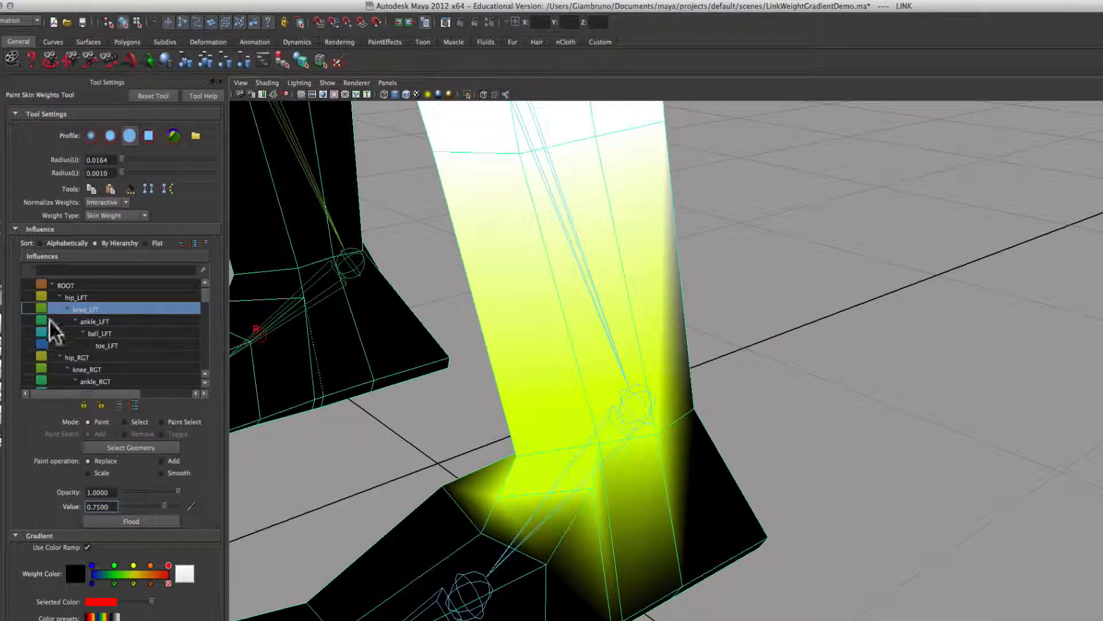
{"action": "left_click", "coordinate": [95, 321]}
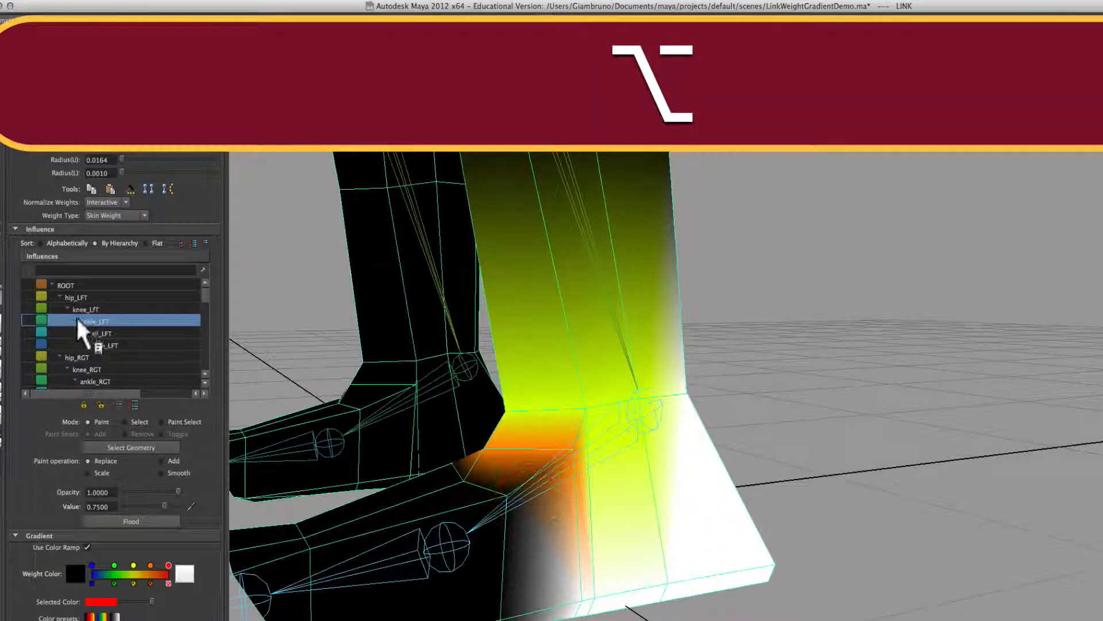
{"action": "left_click", "coordinate": [84, 308]}
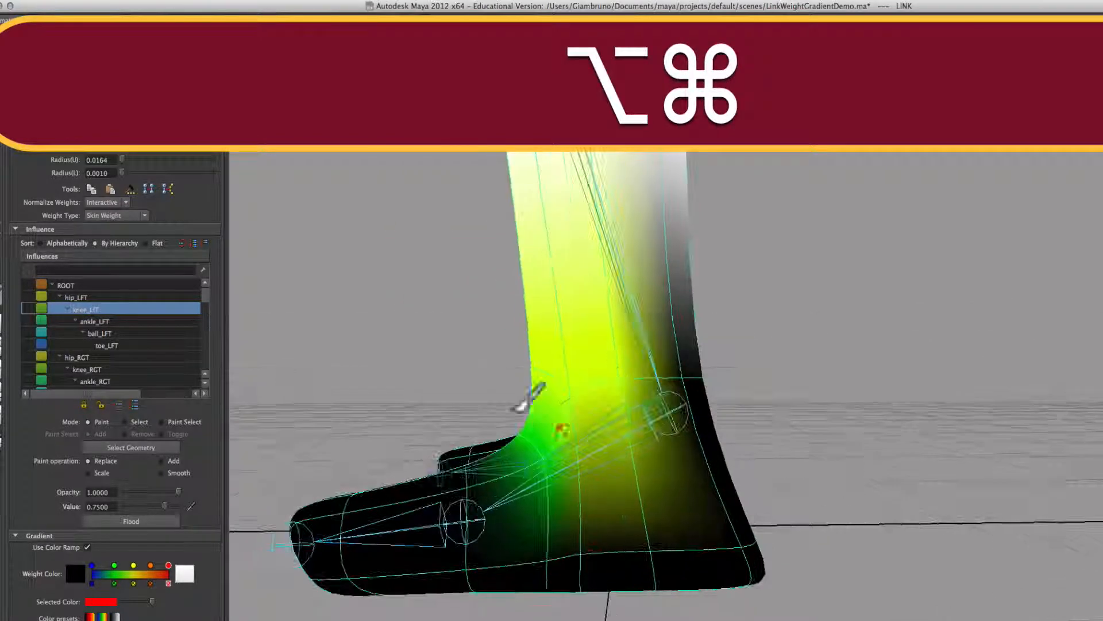
{"action": "left_click", "coordinate": [94, 321]}
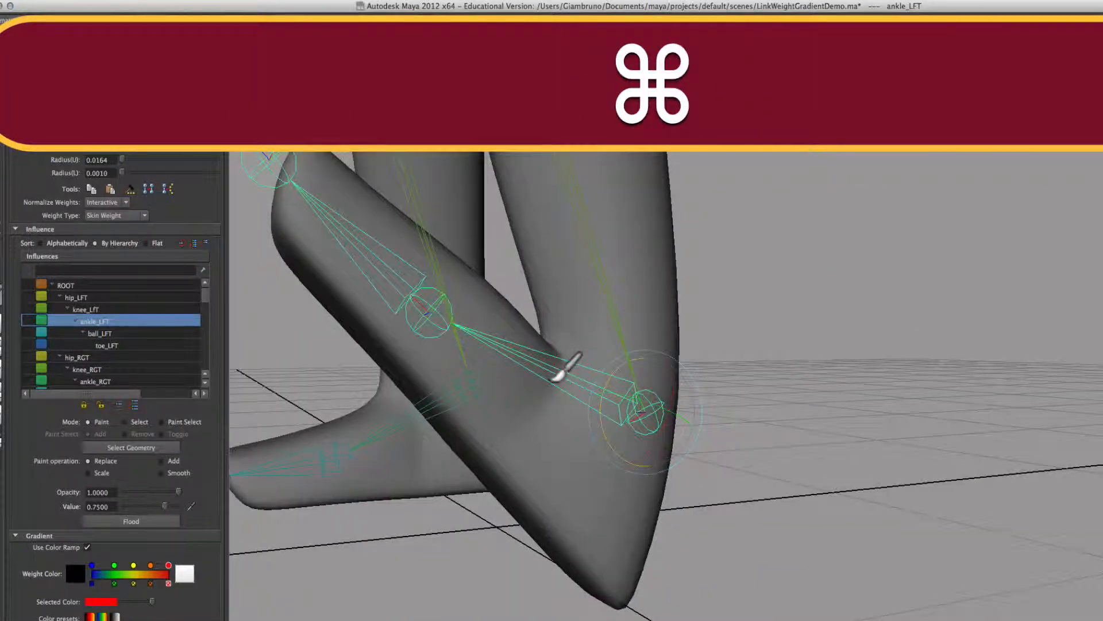
- Undo the leg bend, test a toe bend on ball_LFT, and undo back through history
{"action": "key", "text": "cmd+z"}
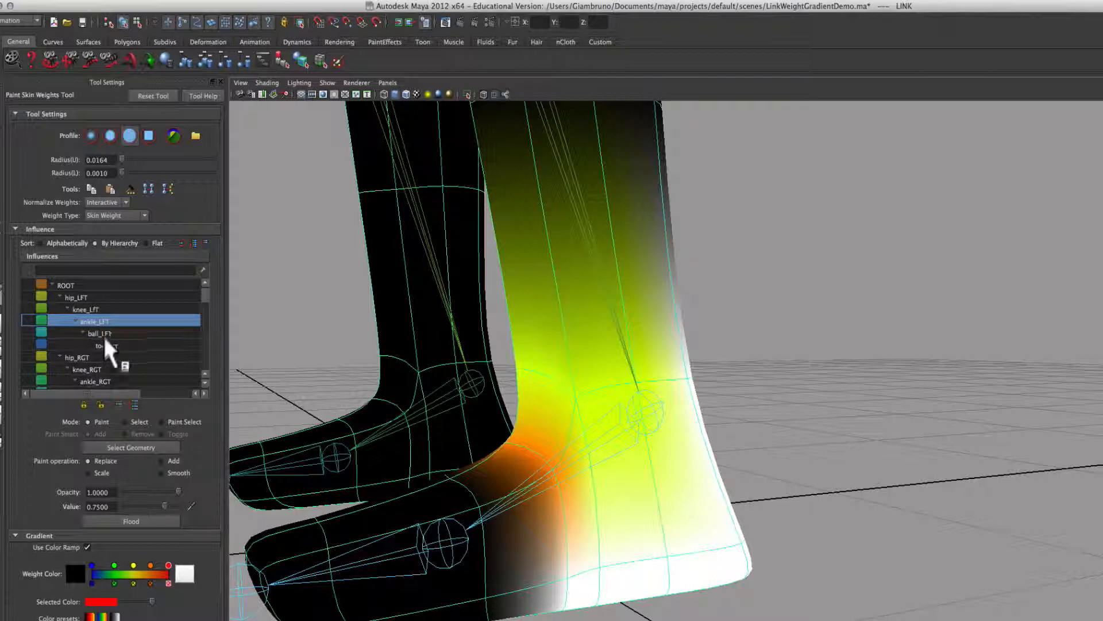
{"action": "left_click", "coordinate": [100, 333]}
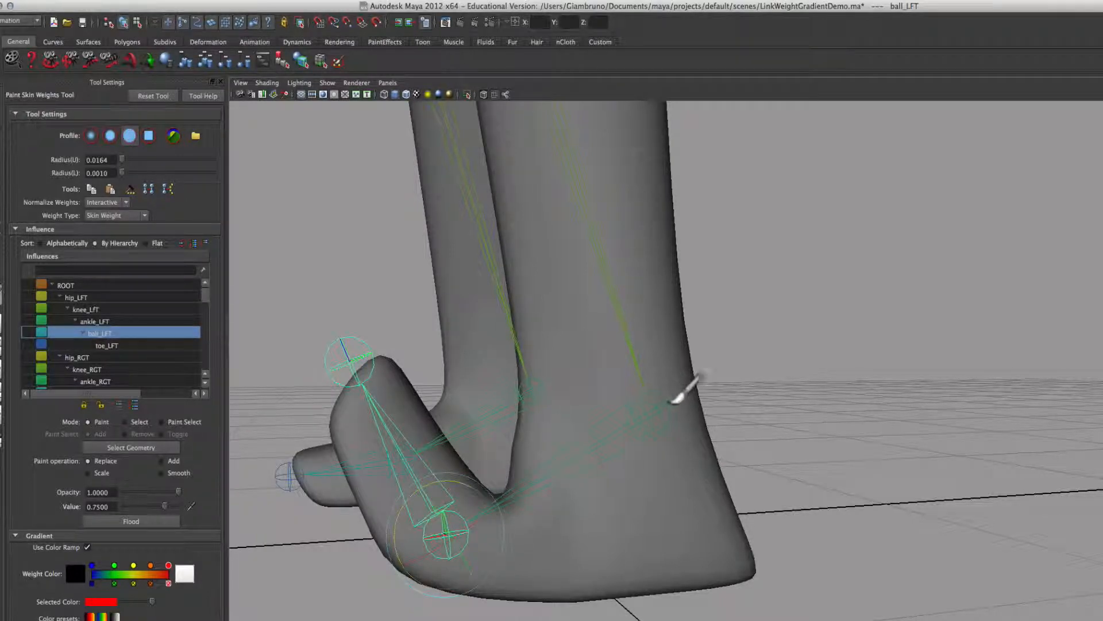
{"action": "key", "text": "cmd+z"}
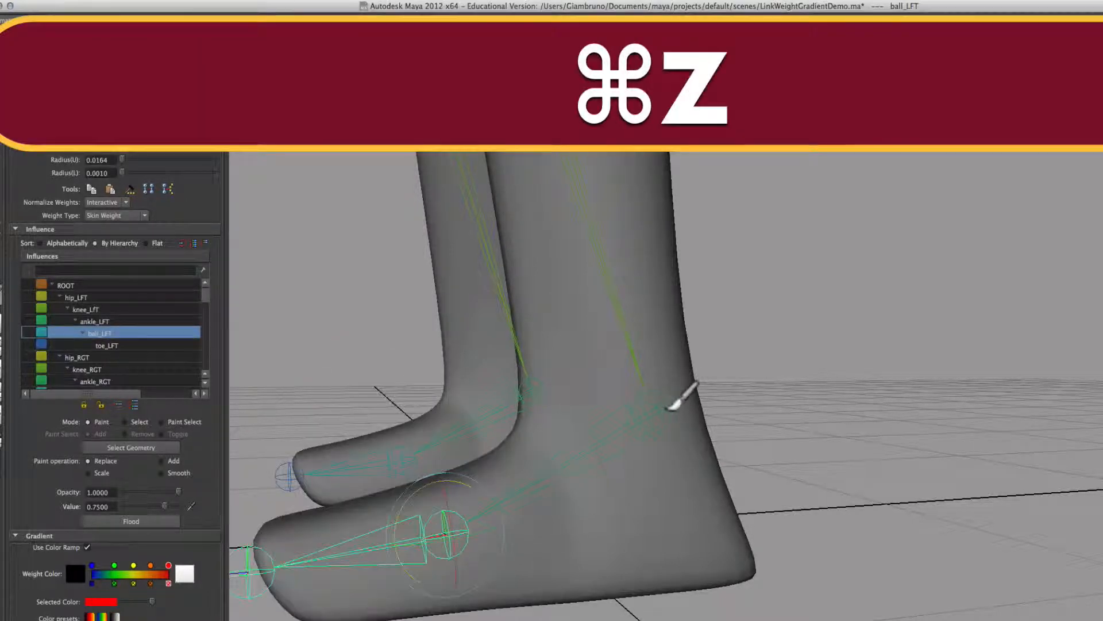
{"action": "key", "text": "cmd+z"}
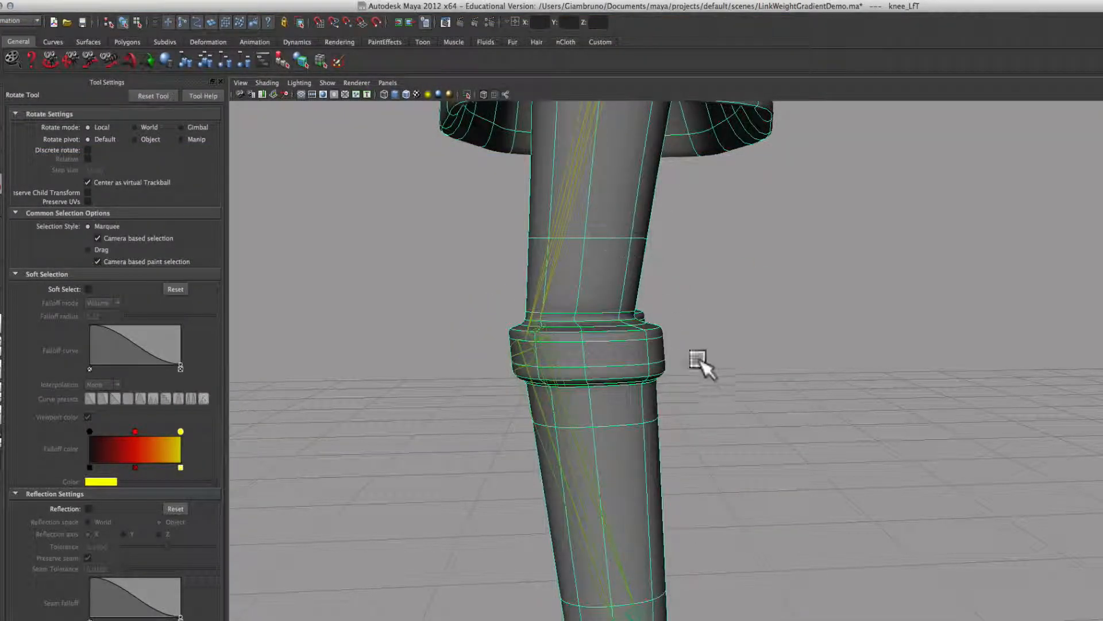
{"action": "mouse_move", "coordinate": [571, 59]}
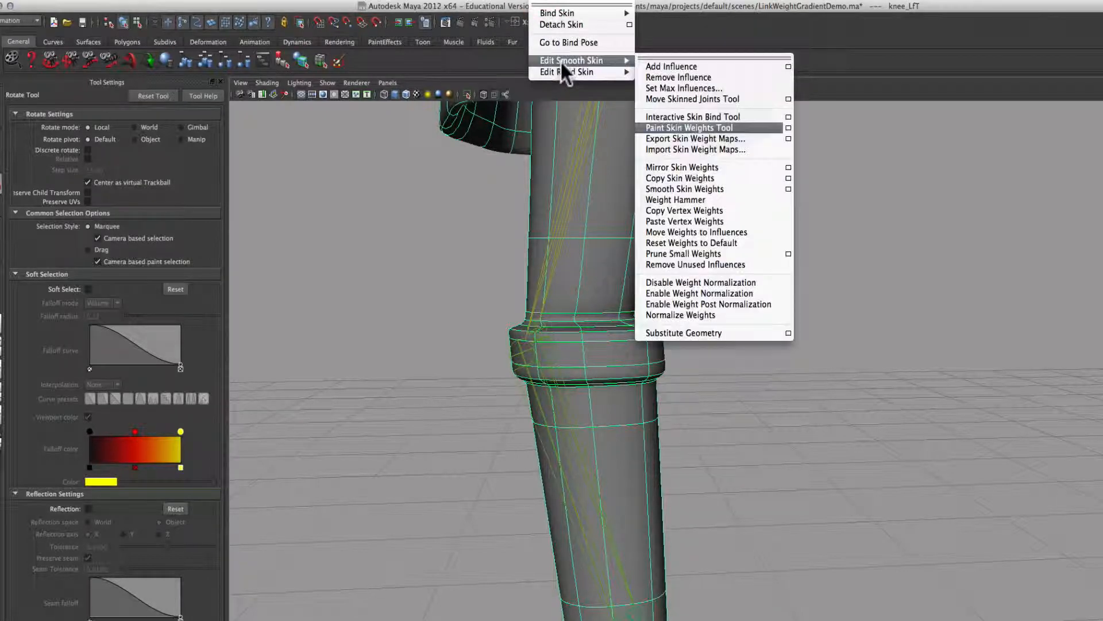
{"action": "mouse_move", "coordinate": [792, 138]}
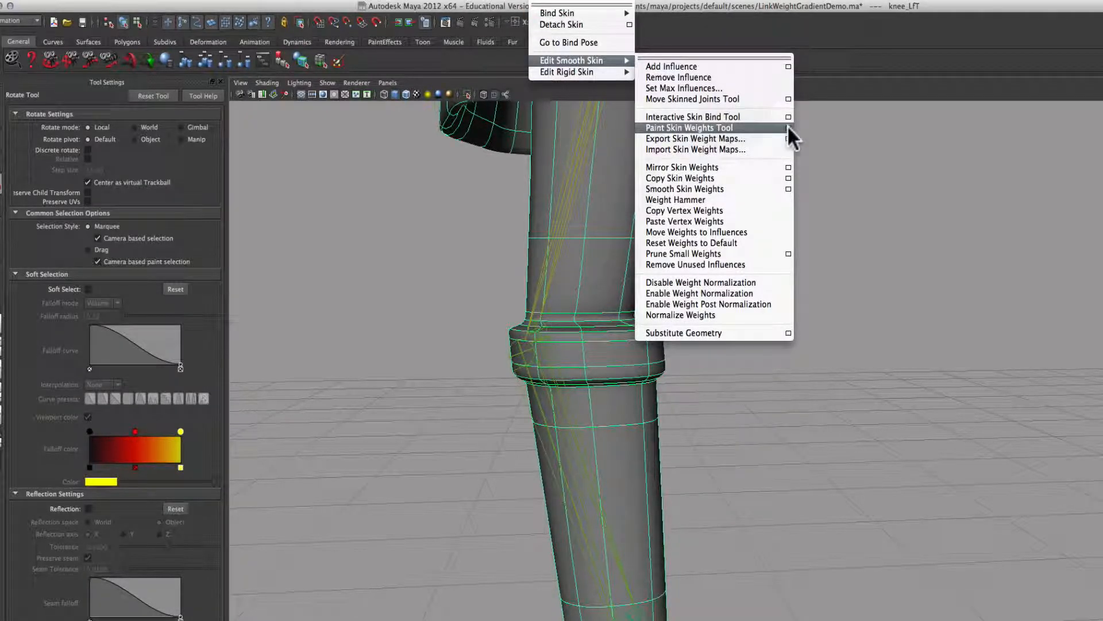
- Reopen the Paint Skin Weights Tool so the left leg shows weight shading again
{"action": "left_click", "coordinate": [689, 127]}
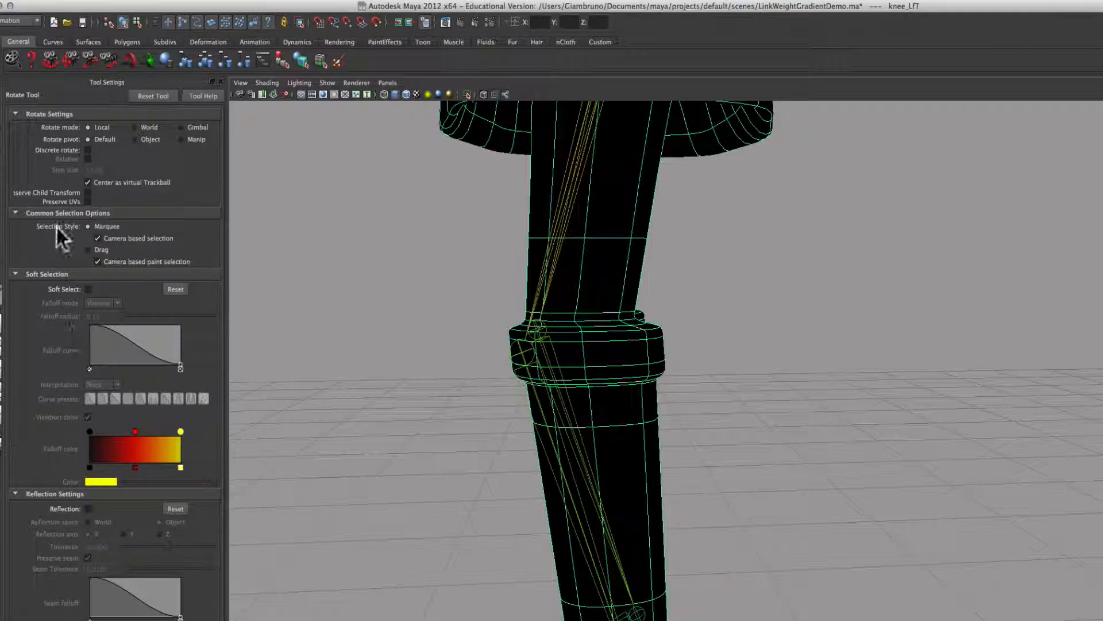
{"action": "mouse_move", "coordinate": [542, 310]}
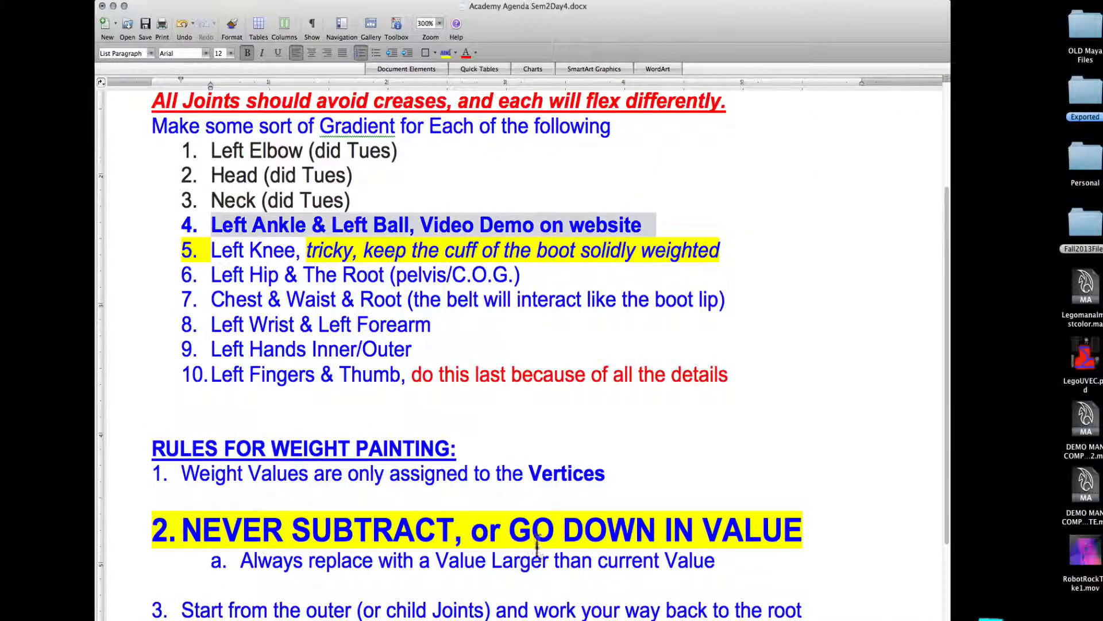
- Scroll through the Rules for Weight Painting down to the mirroring and experimenting items
{"action": "scroll", "scroll_direction": "down", "scroll_amount": 3}
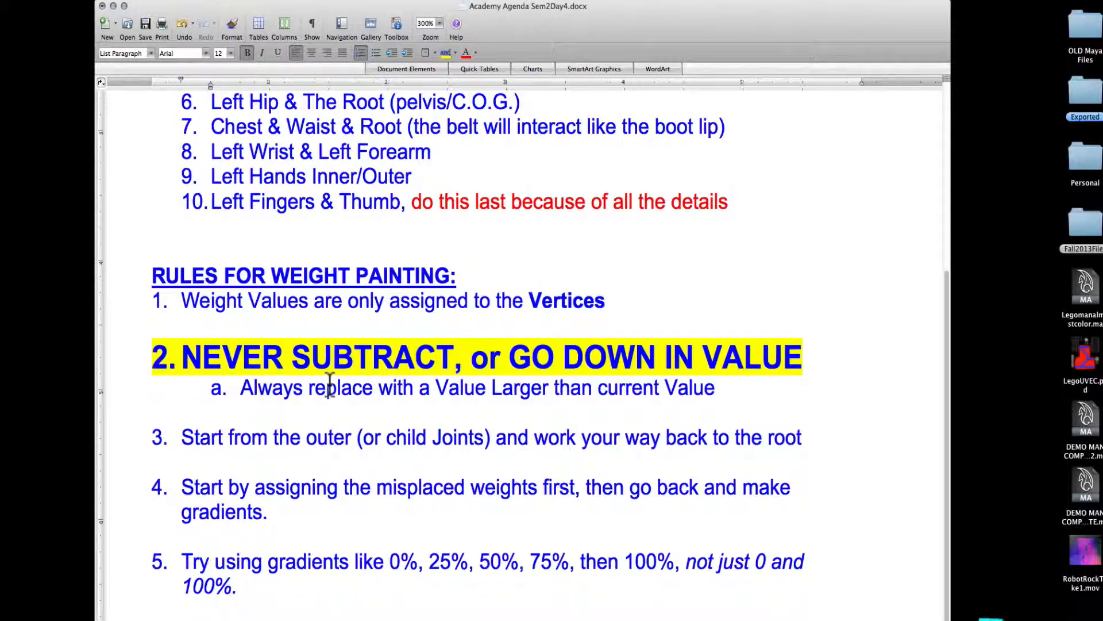
{"action": "mouse_move", "coordinate": [274, 285]}
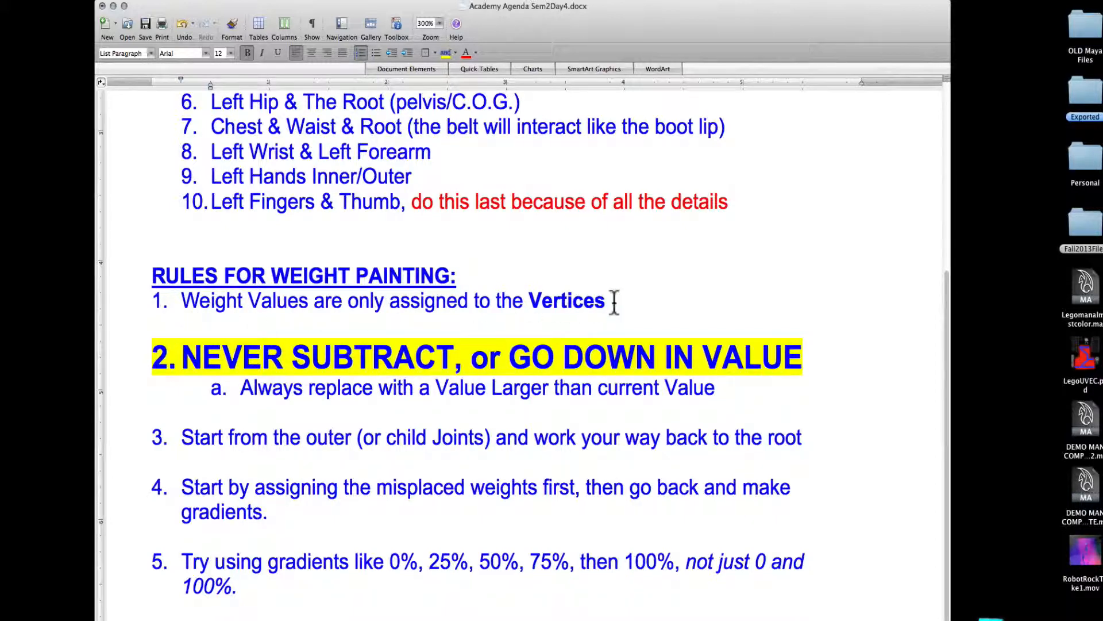
{"action": "scroll", "scroll_direction": "down", "scroll_amount": 3}
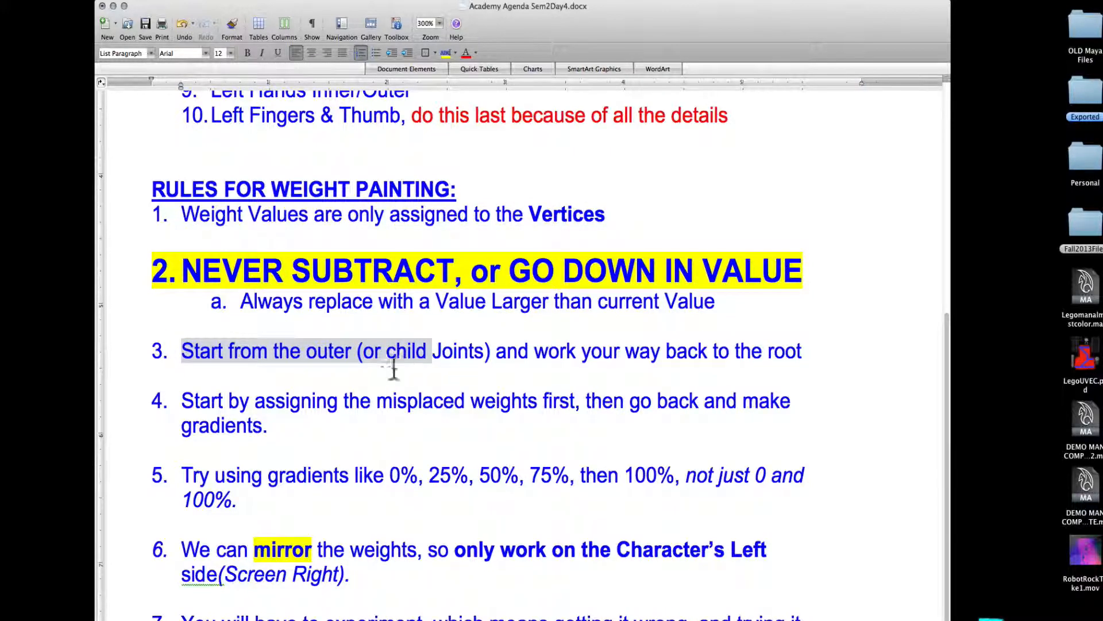
{"action": "scroll", "scroll_direction": "up", "scroll_amount": 3}
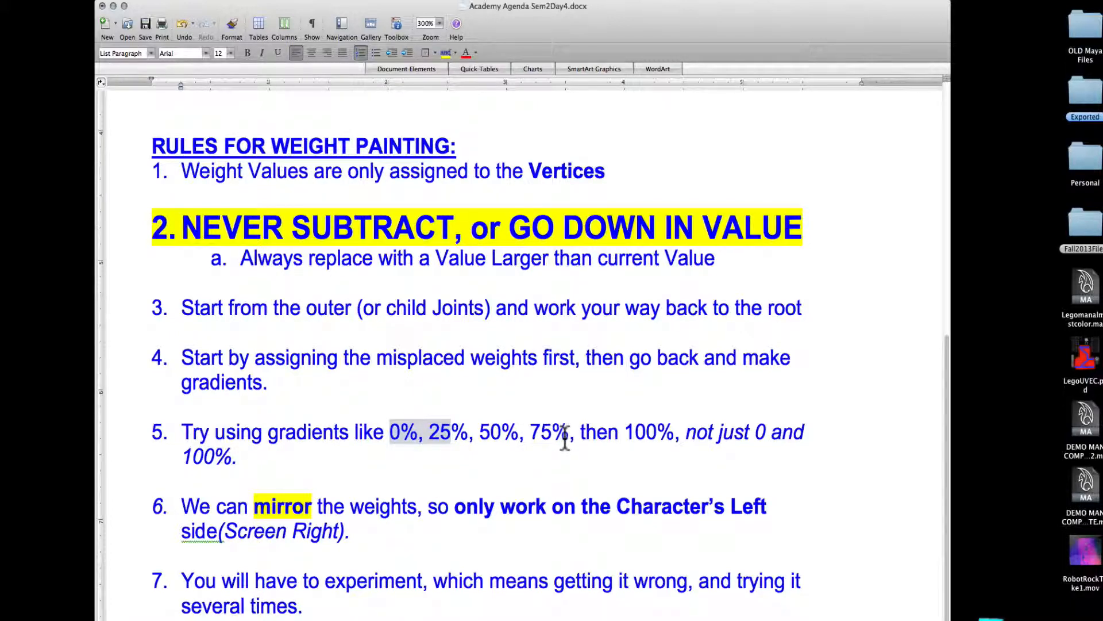
{"action": "mouse_move", "coordinate": [427, 548]}
{"action": "type", "text": "   cmnd"}
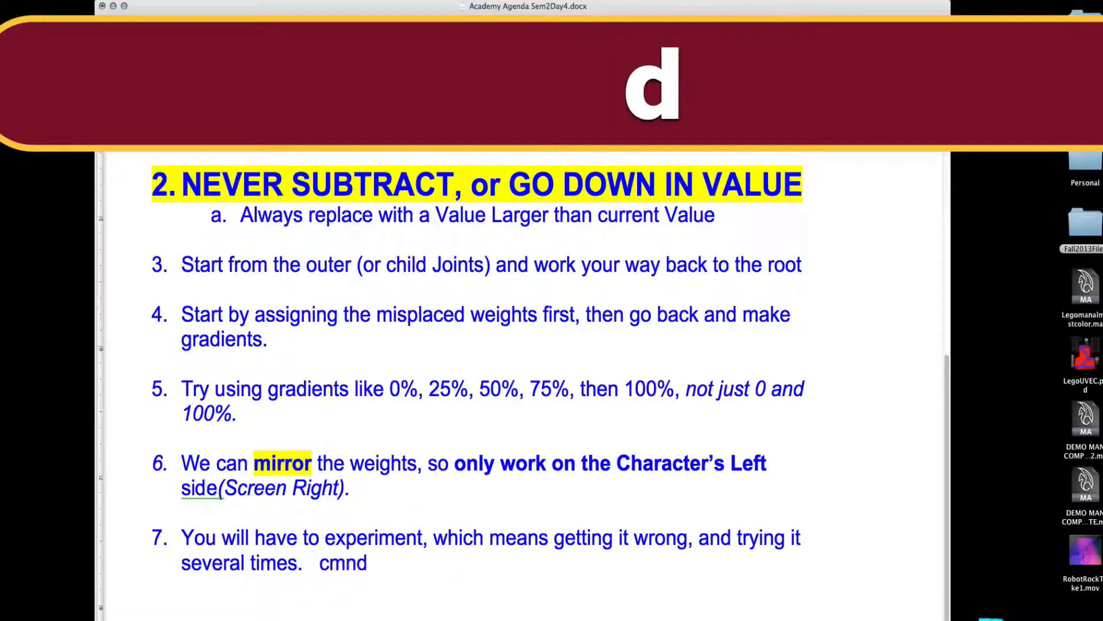
- Add '+Z is your best friend' after rule 7 and scroll back to the title
{"action": "type", "text": "+Z"}
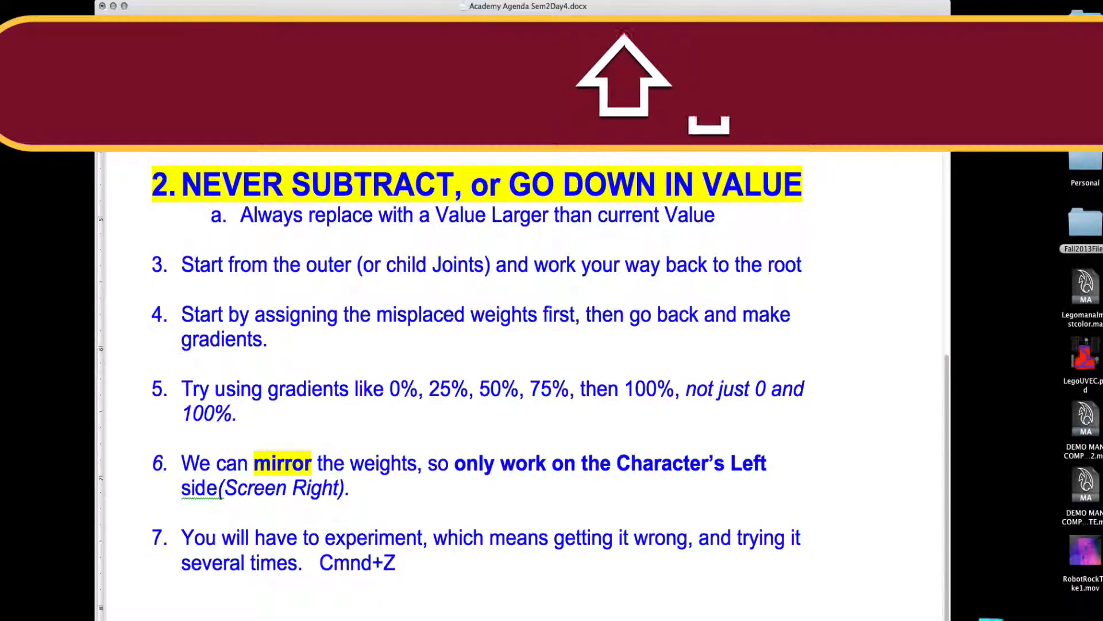
{"action": "type", "text": "is your best"}
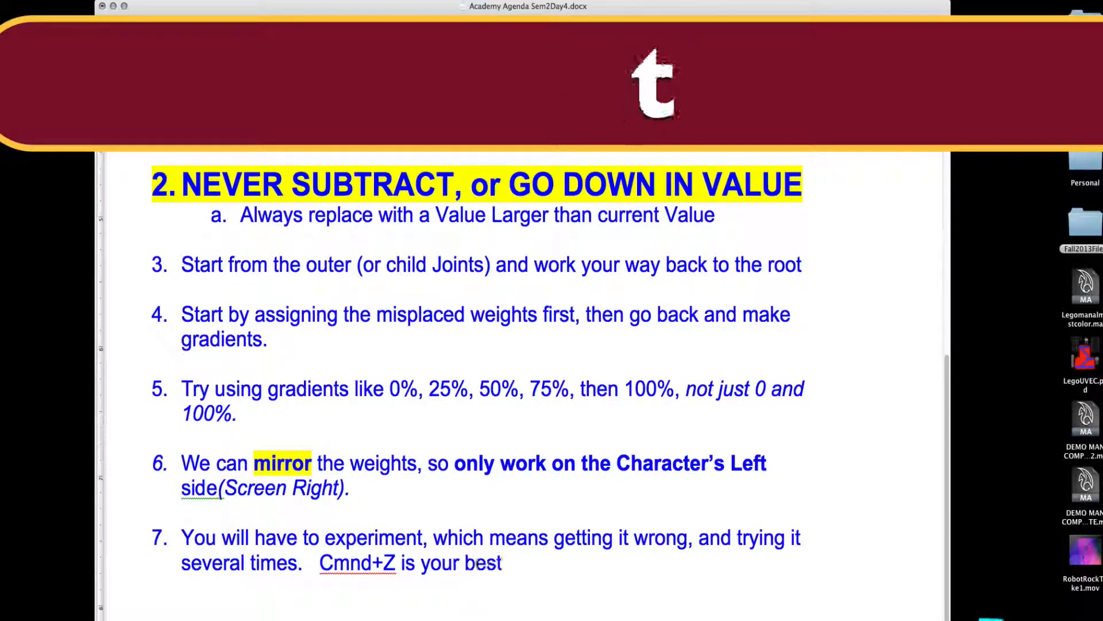
{"action": "type", "text": "friend"}
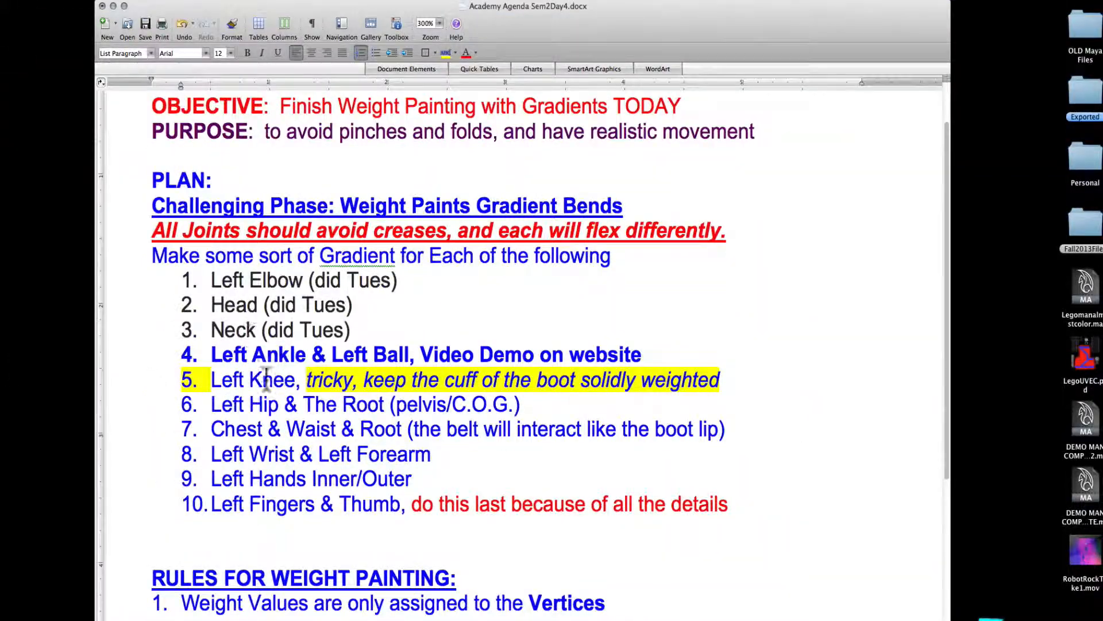
{"action": "scroll", "scroll_direction": "up", "scroll_amount": 3}
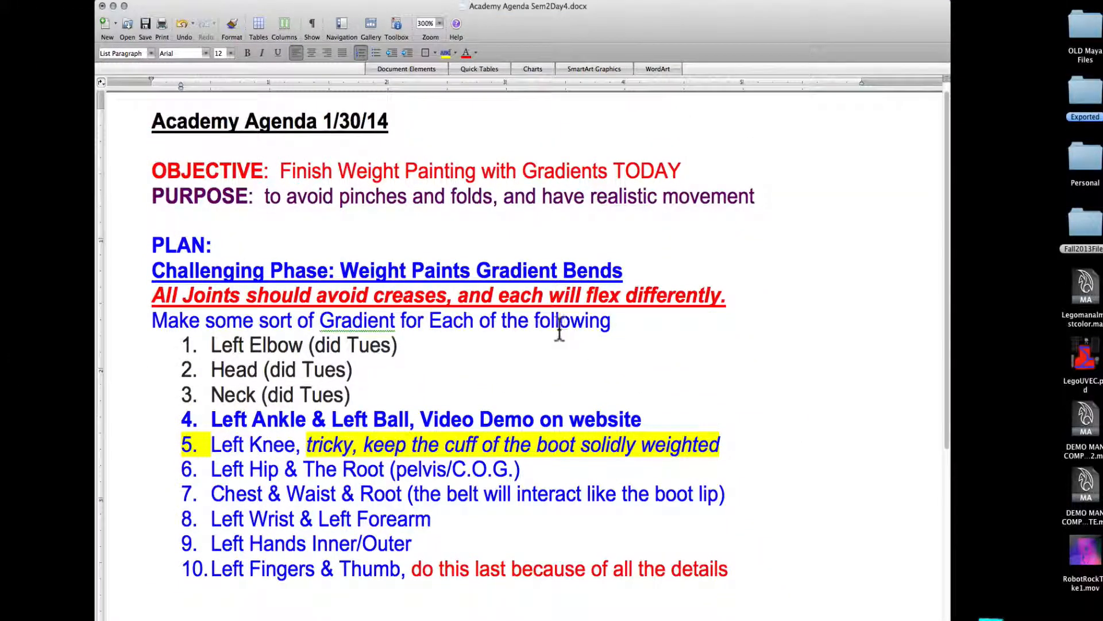